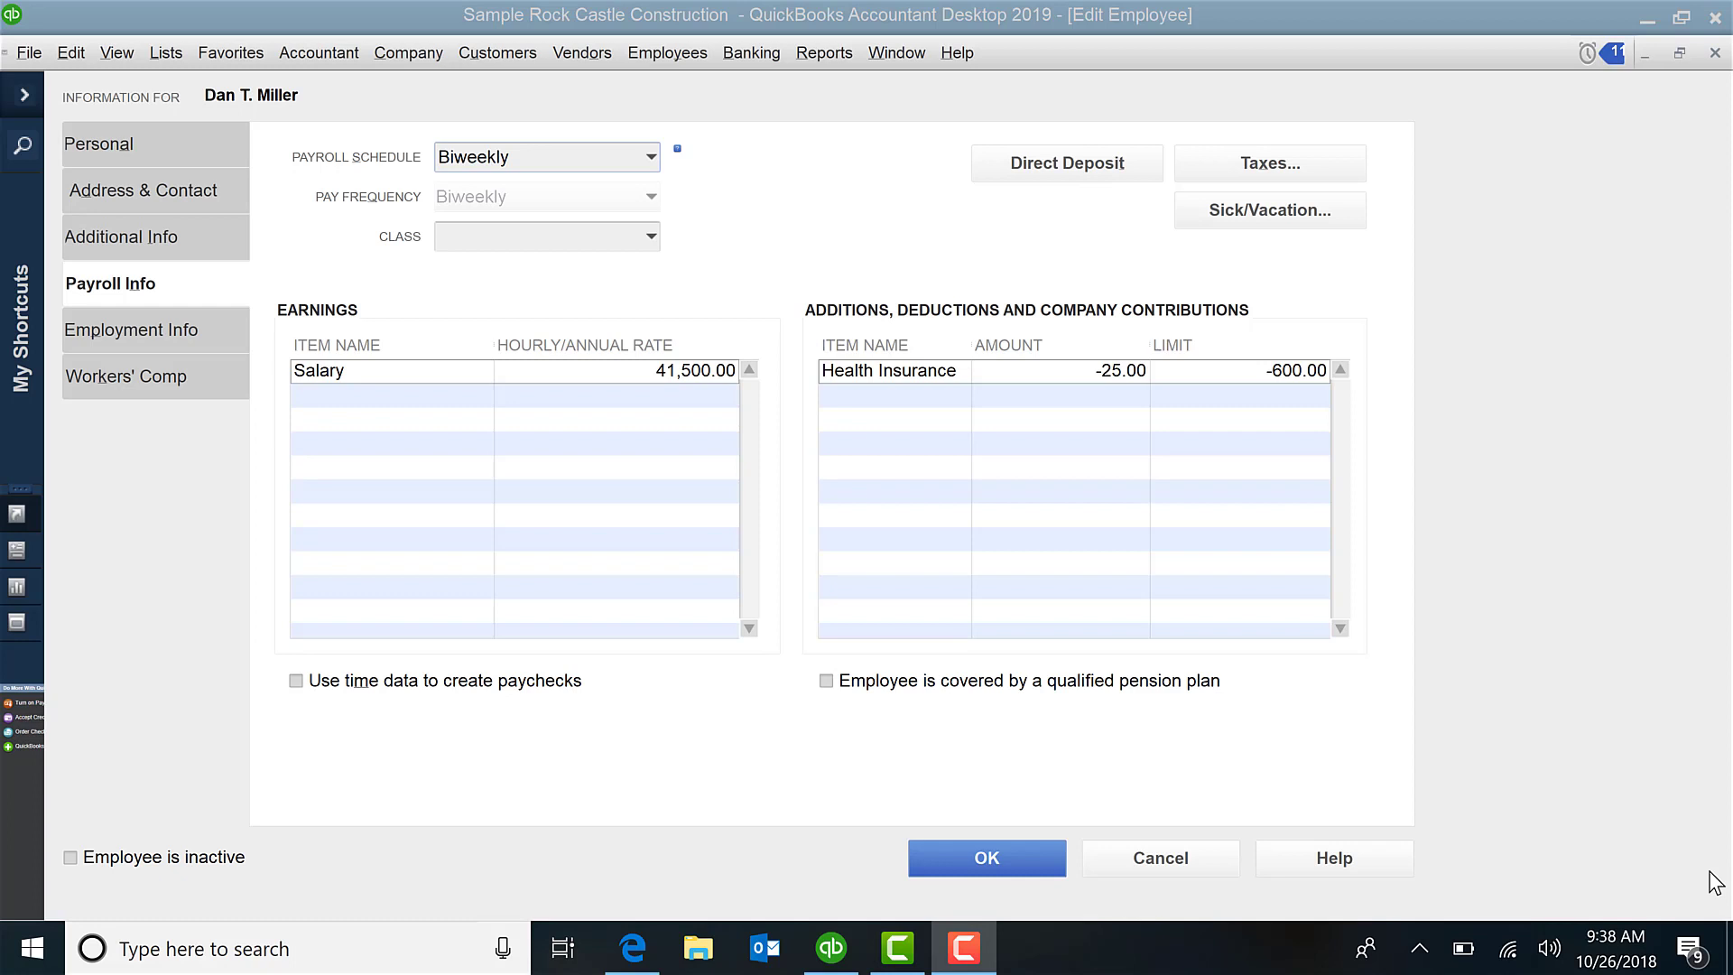
mouse_move(1172, 188)
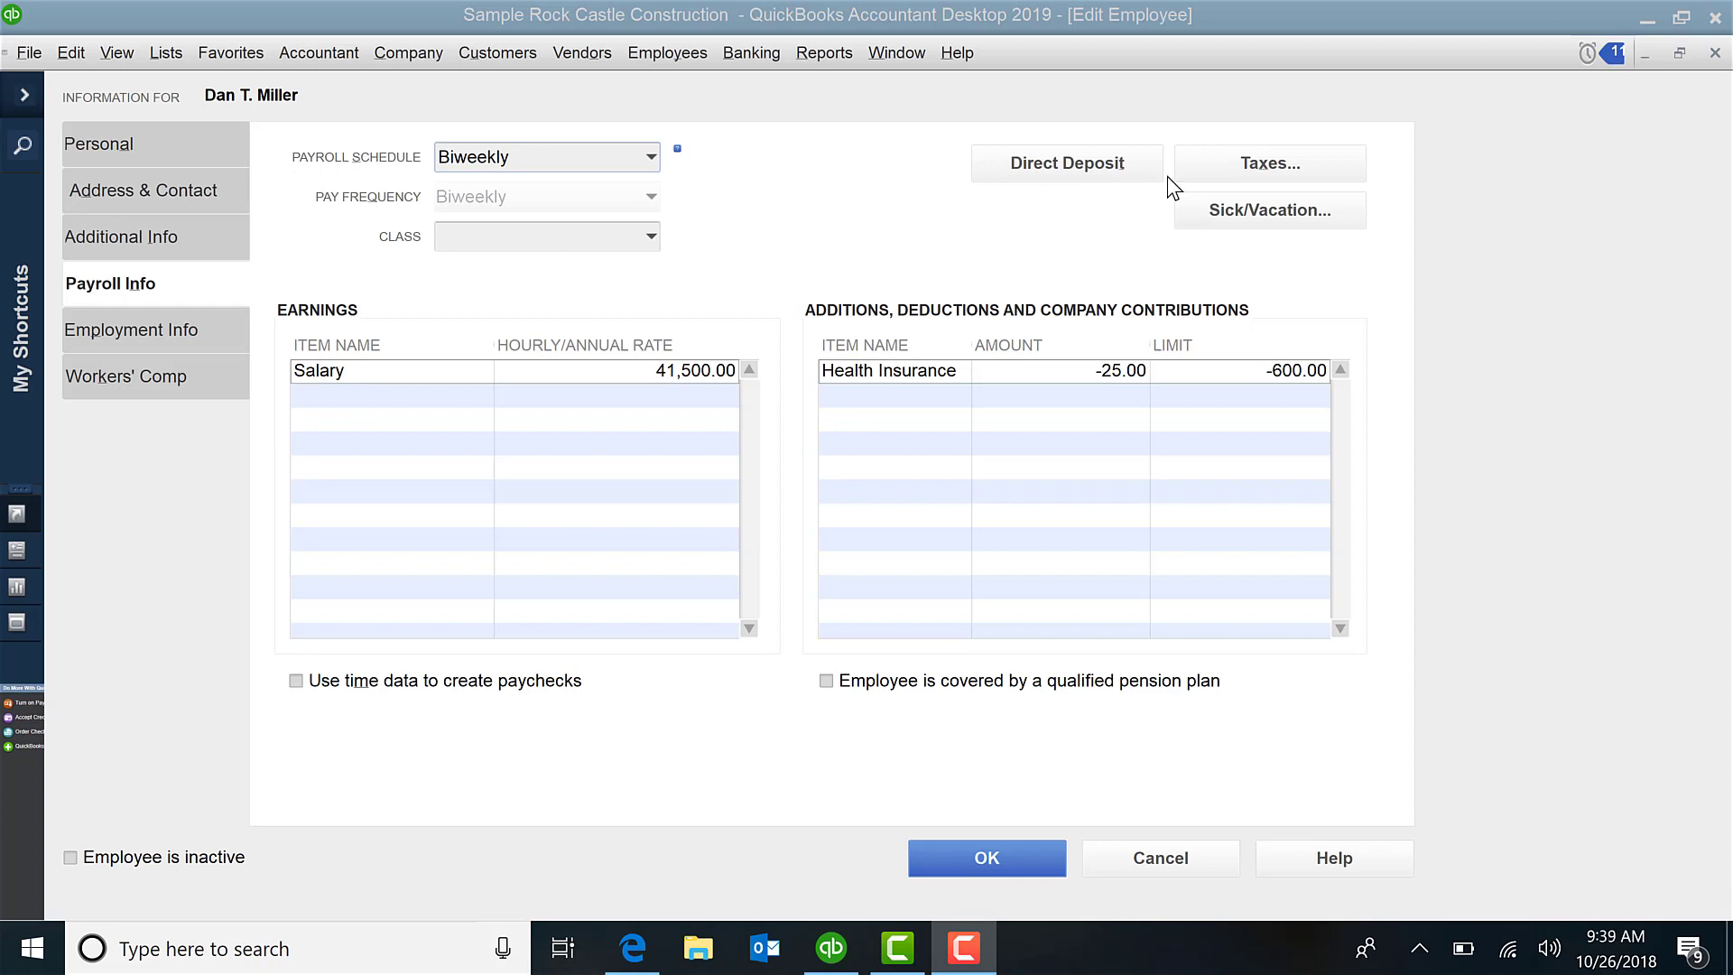
Step: Bring up Dan T. Miller's Sick and Vacation settings from the Payroll Info tab
click(666, 52)
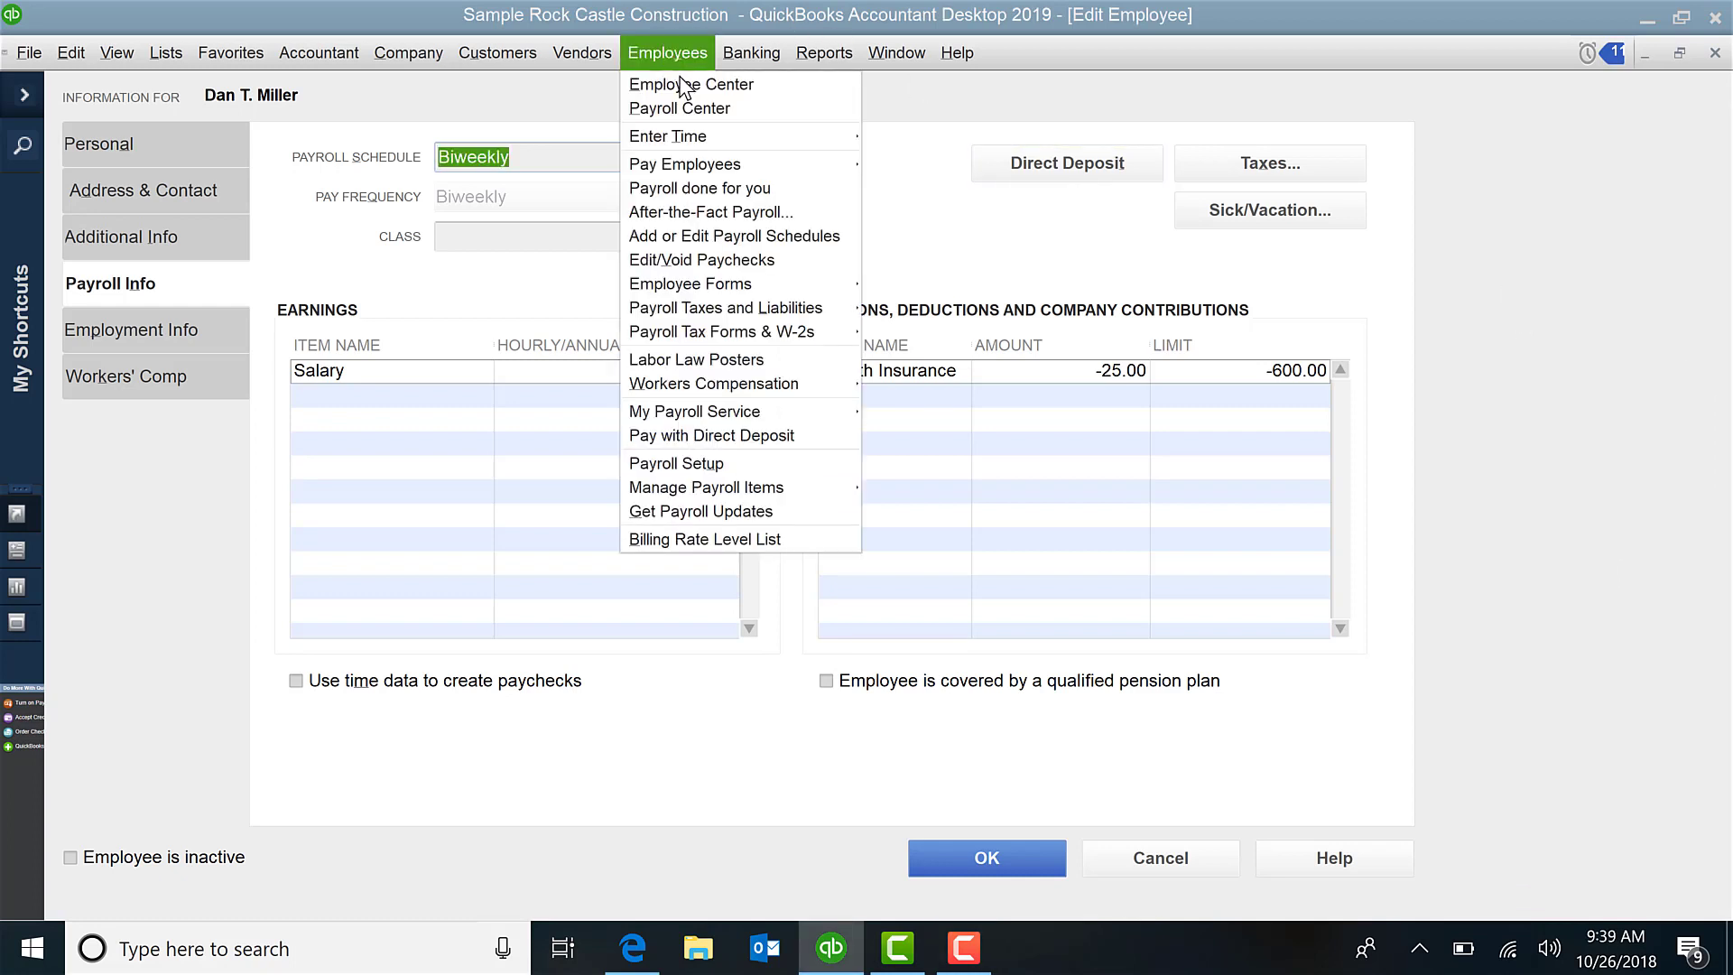
mouse_move(691, 84)
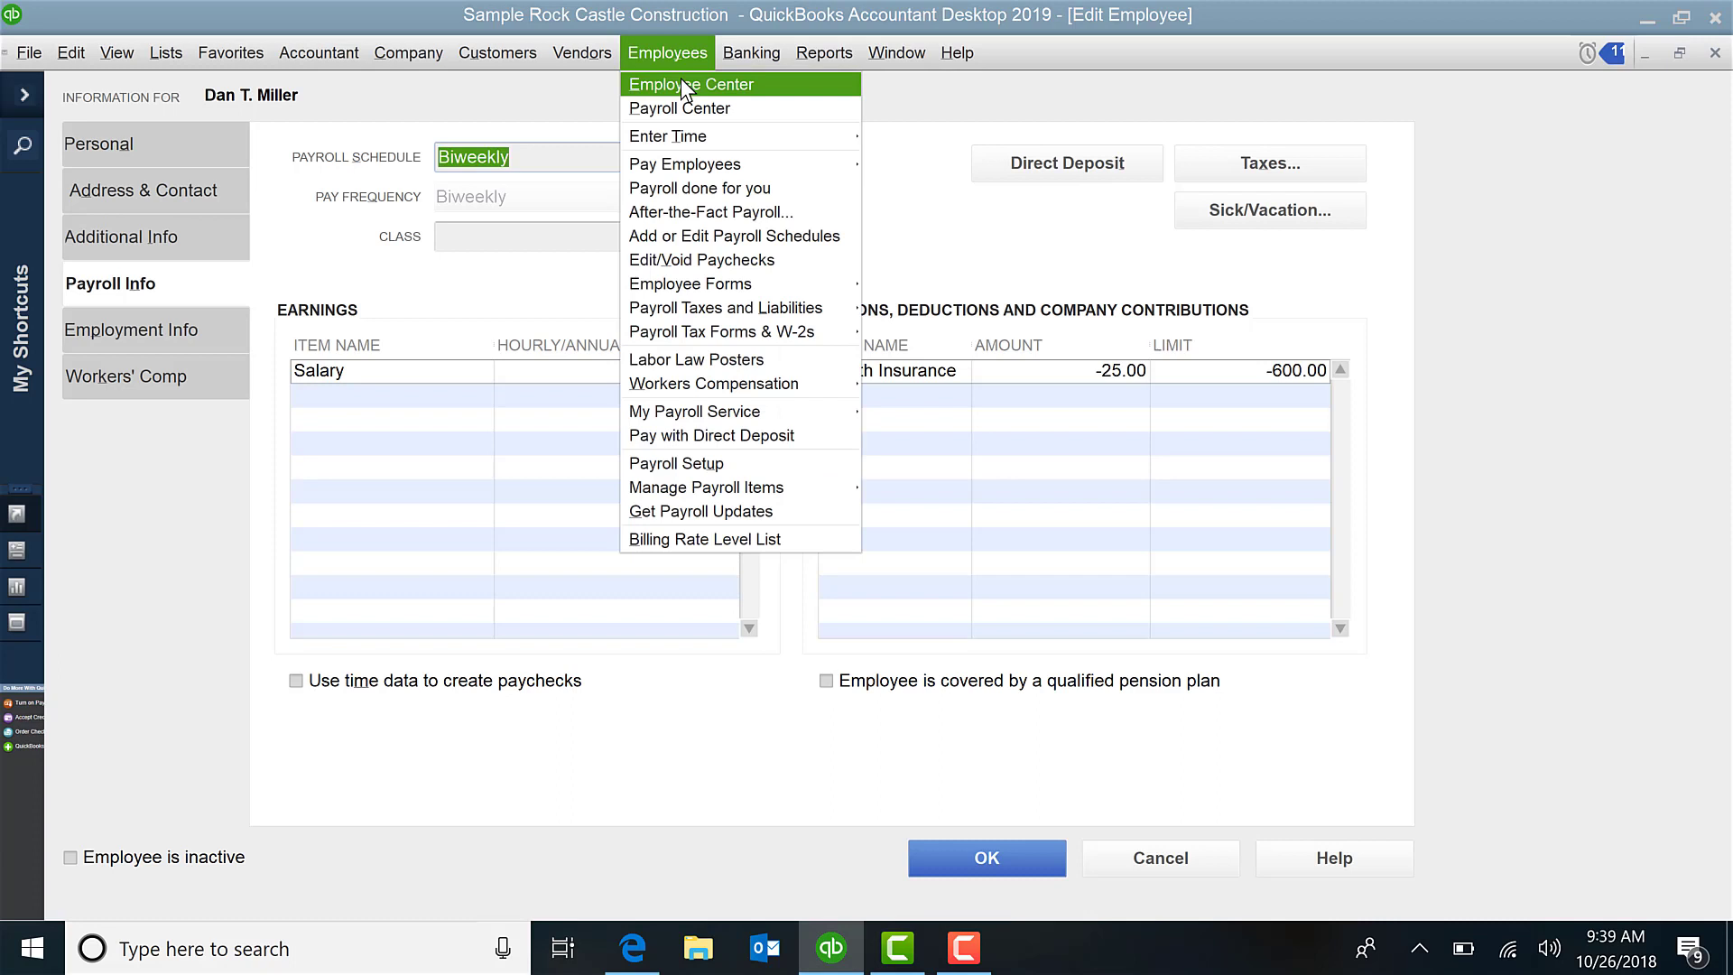
mouse_move(47, 338)
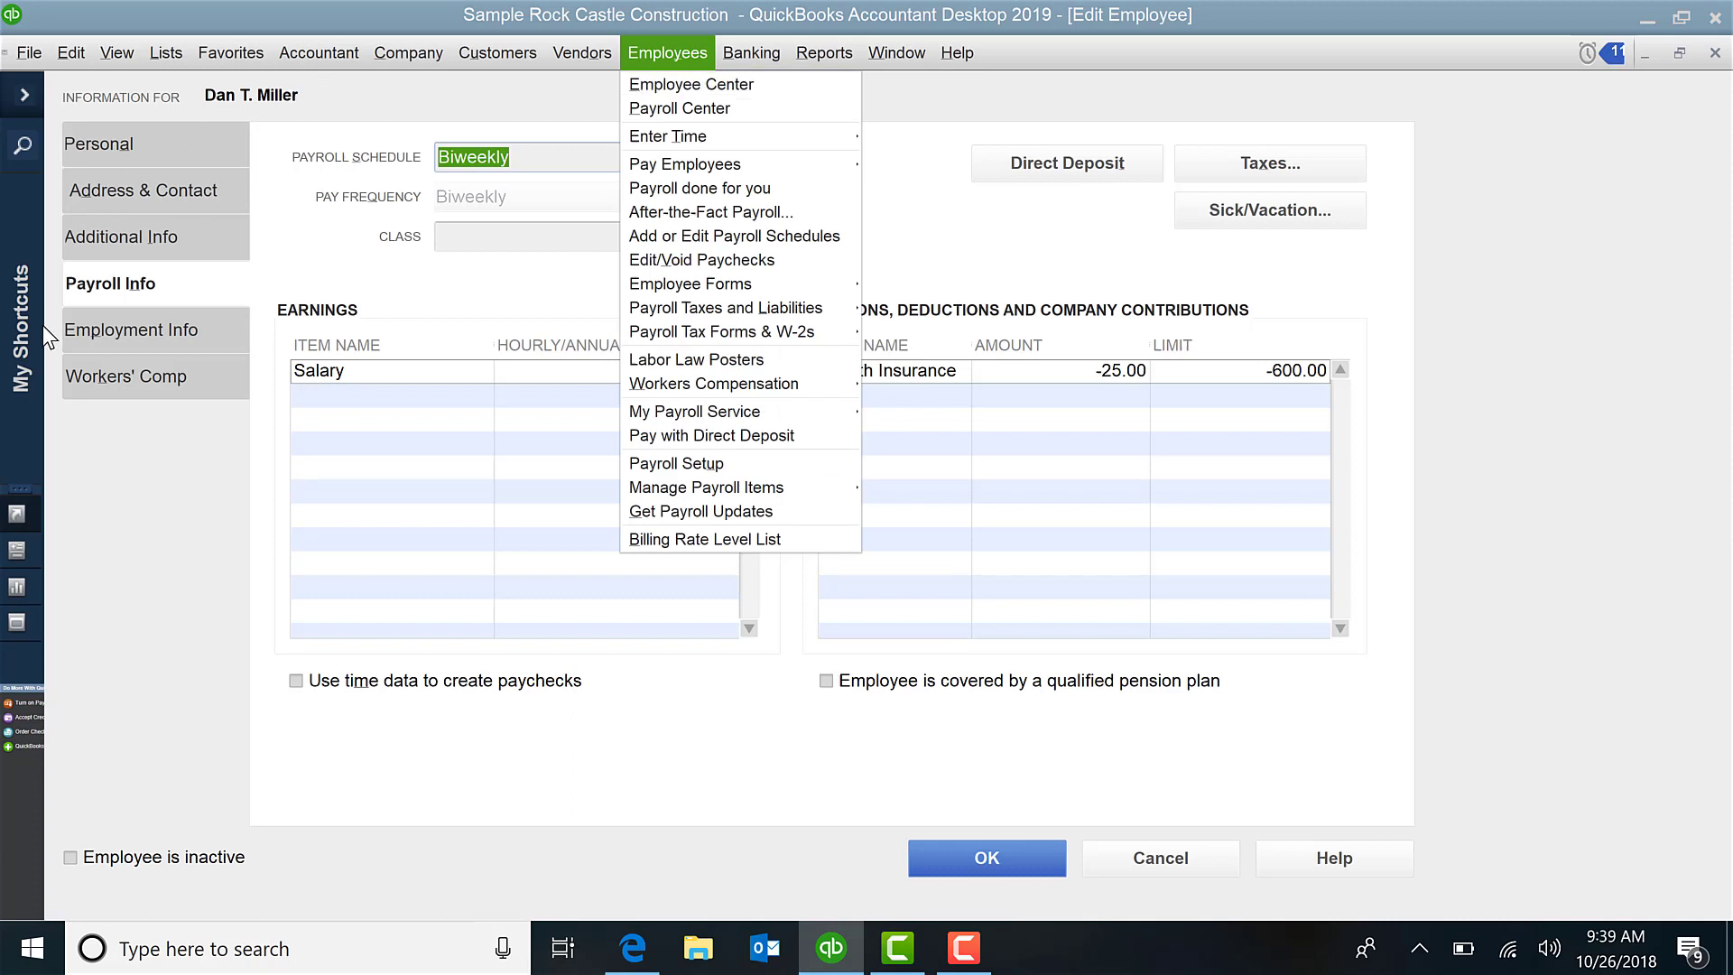
click(666, 52)
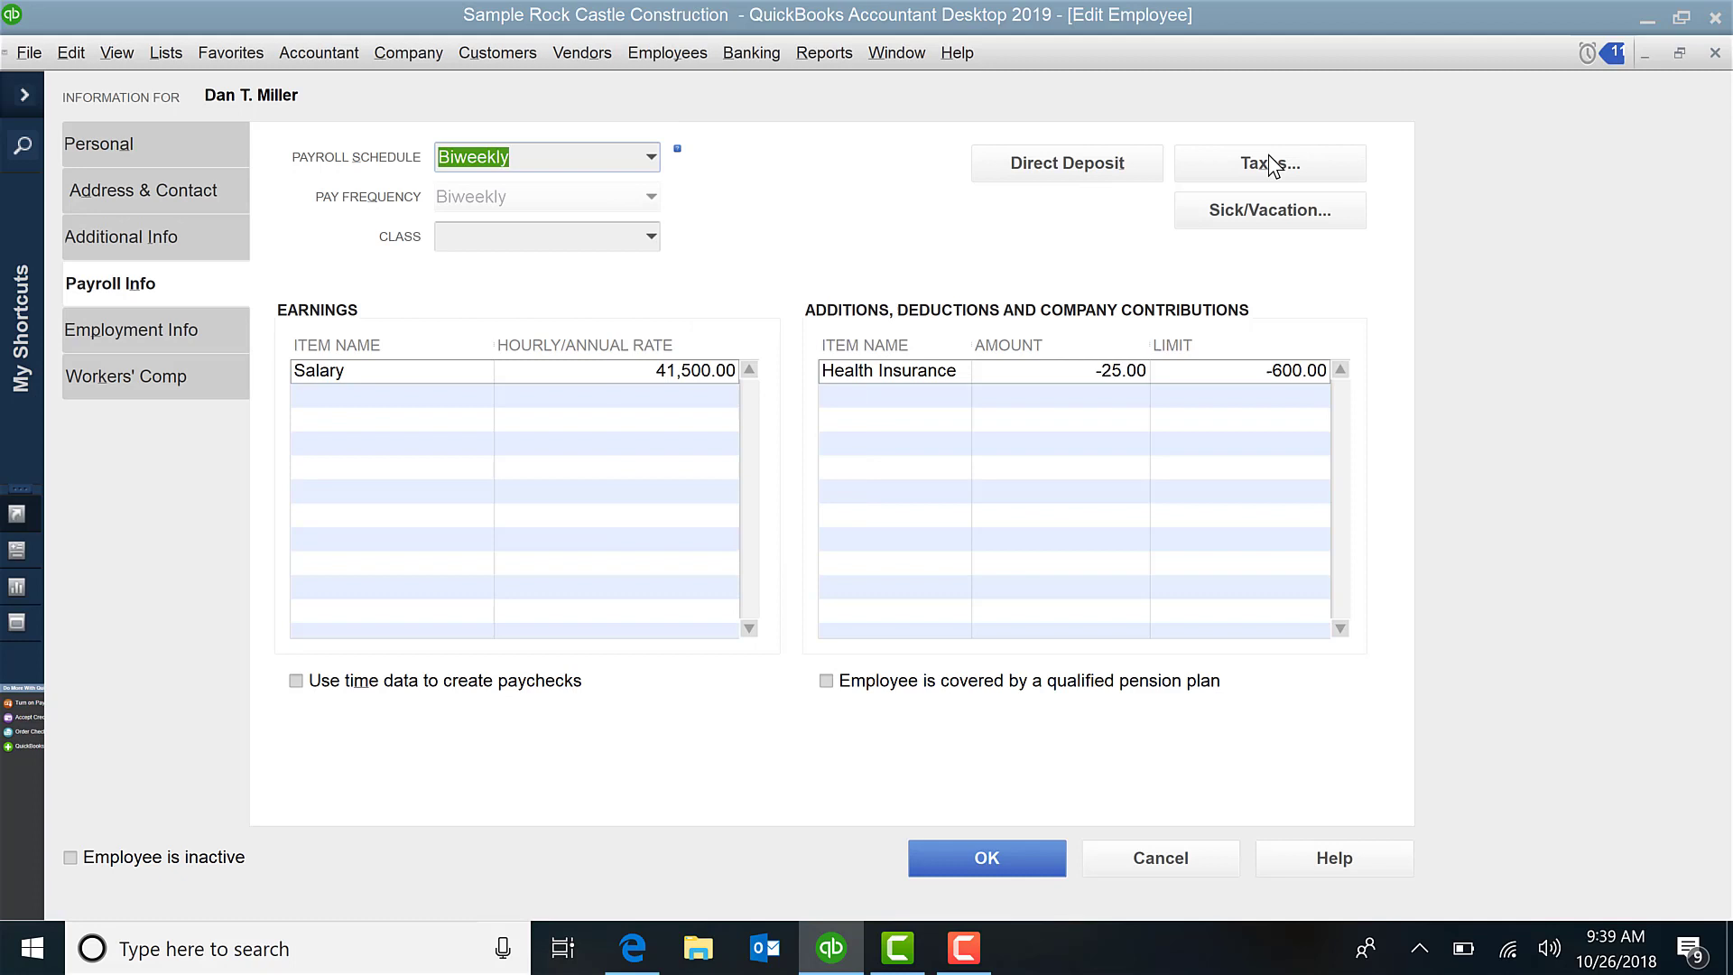
mouse_move(1065, 164)
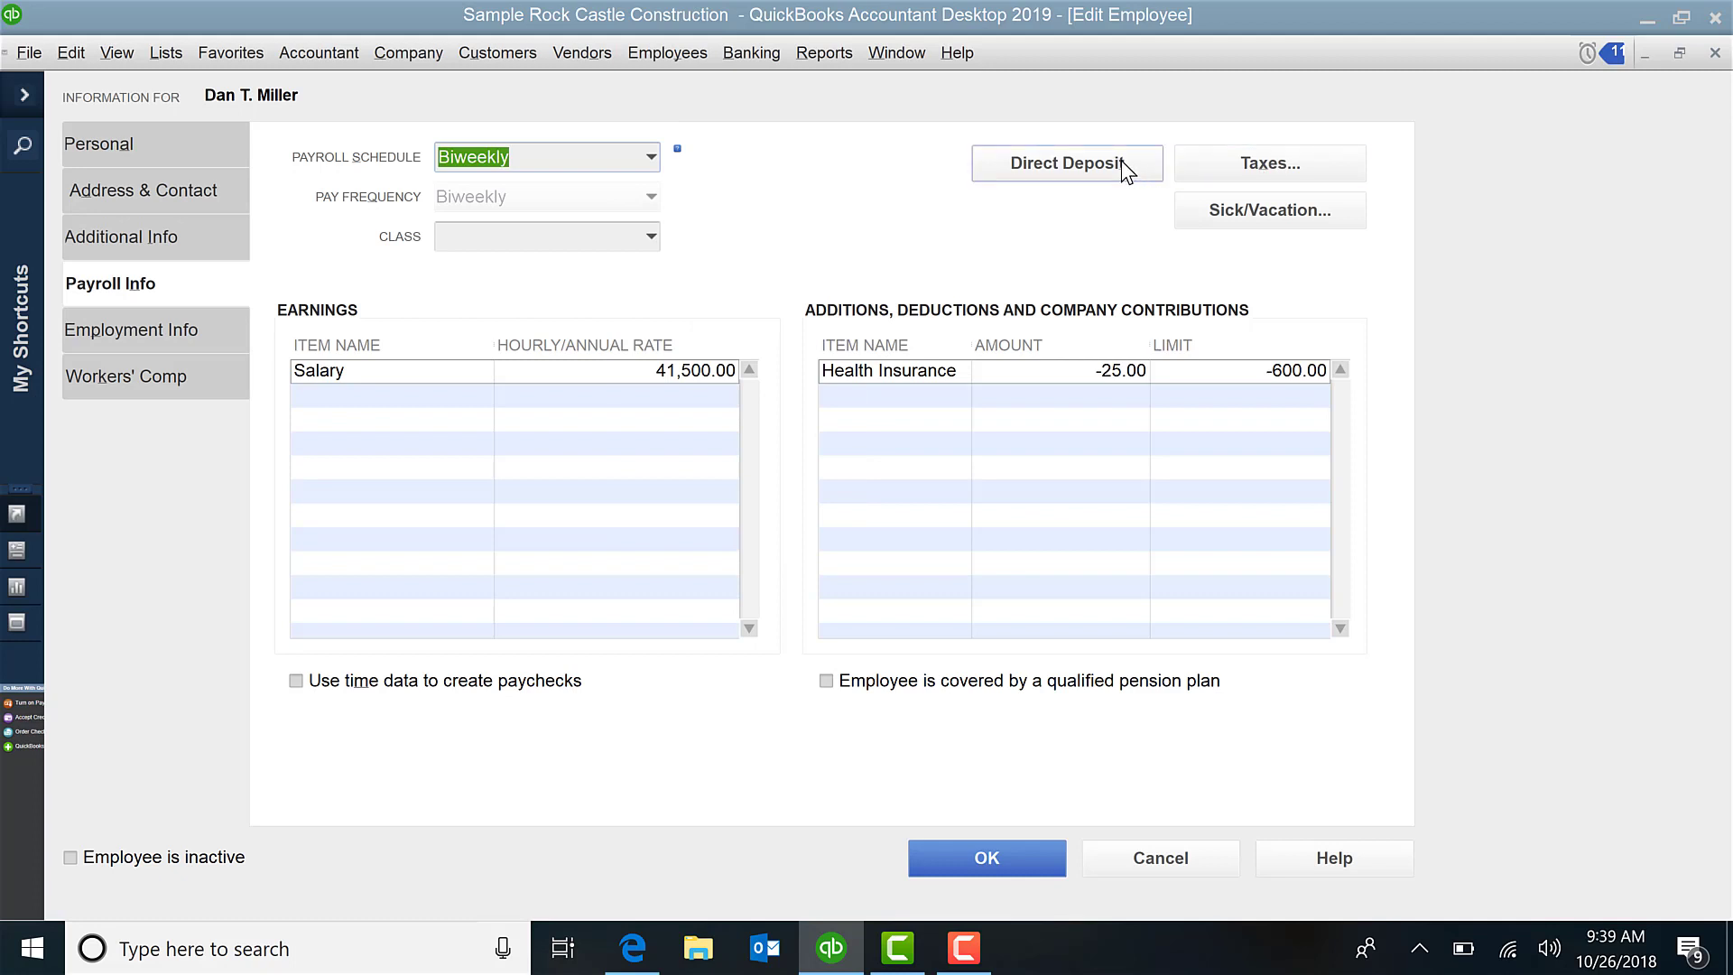
mouse_move(1269, 164)
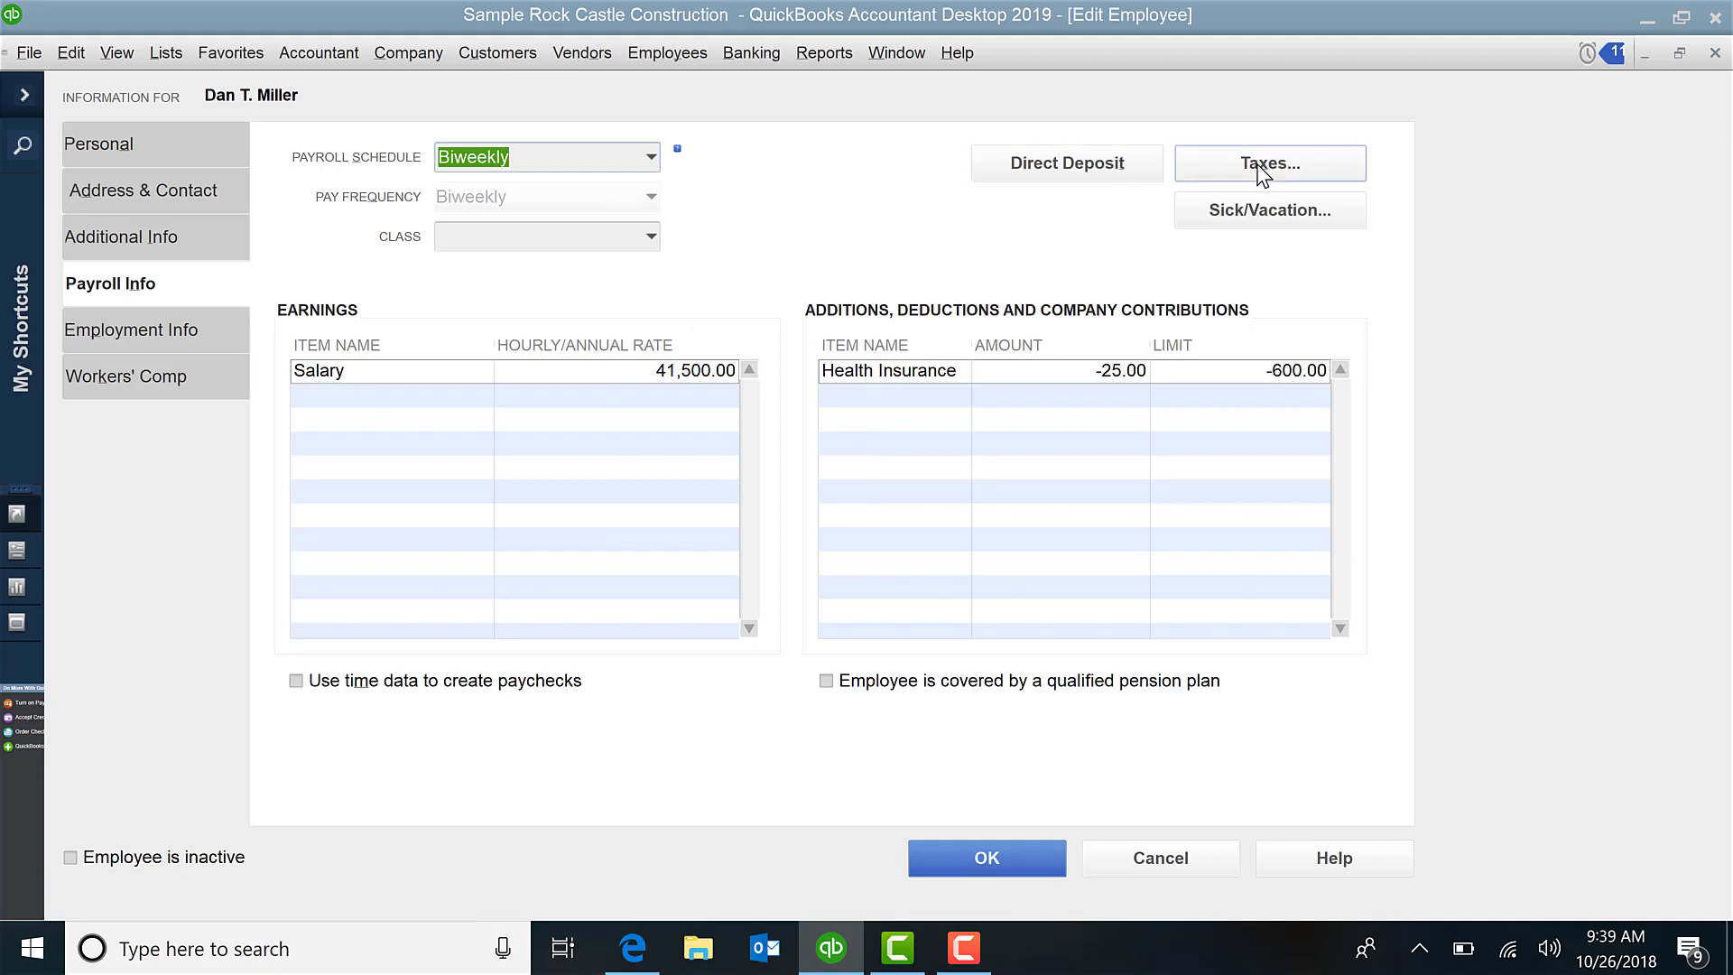
mouse_move(1269, 209)
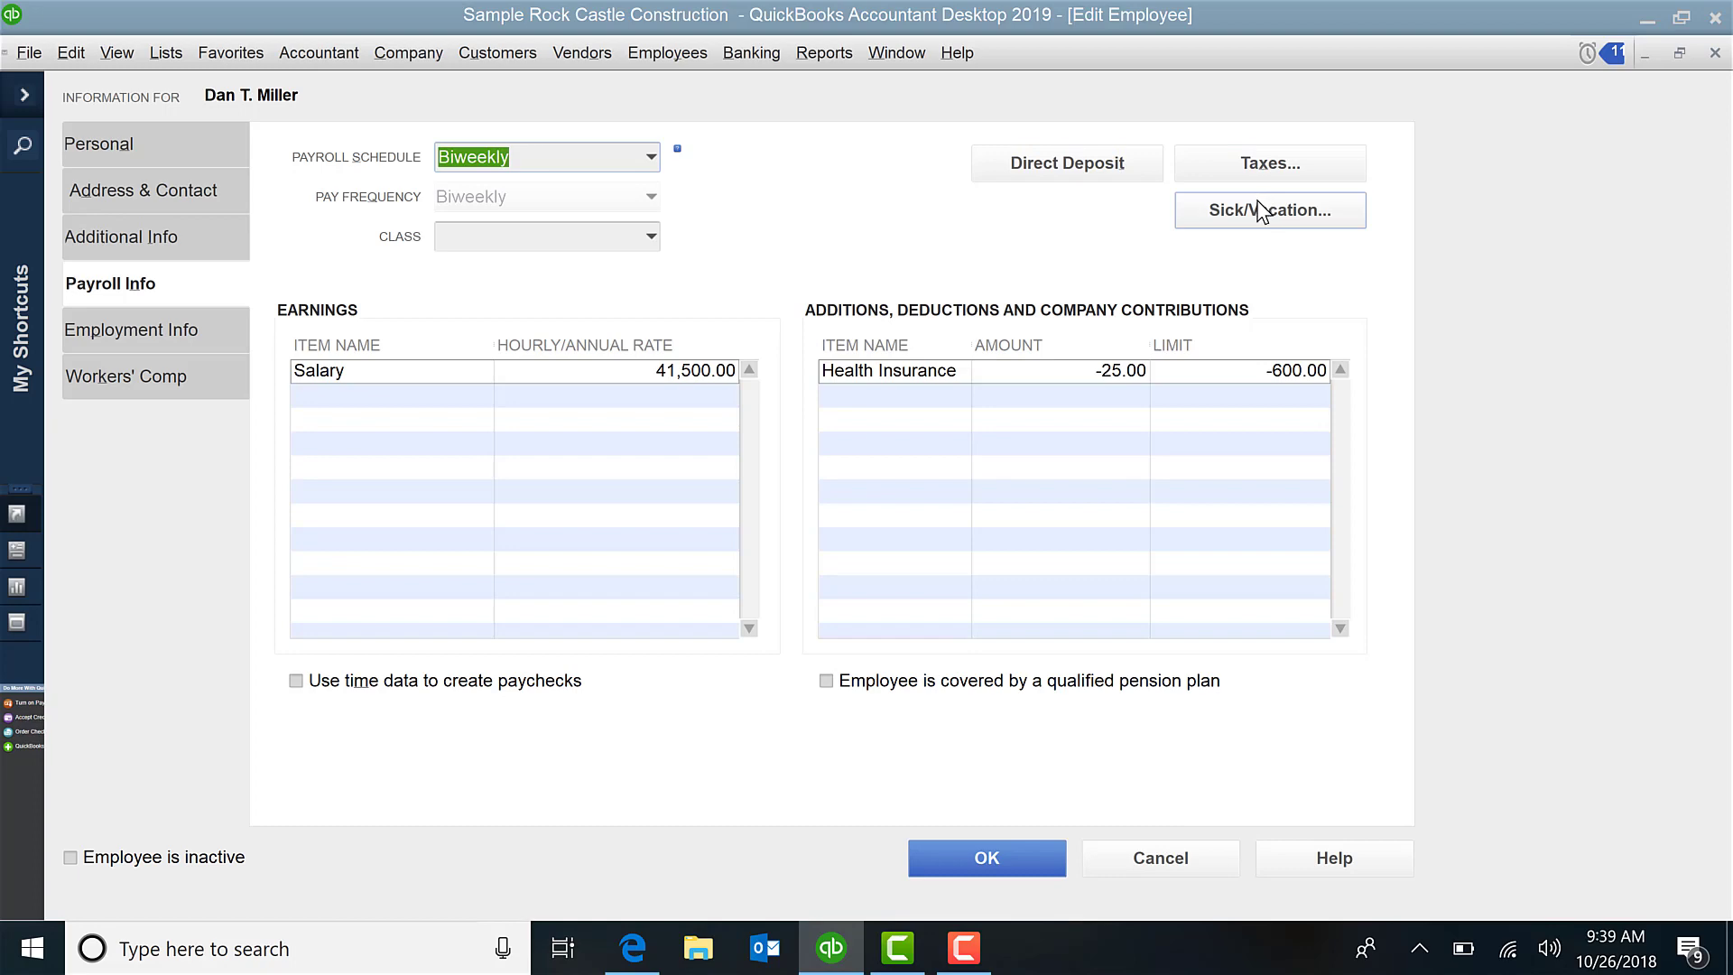
mouse_move(1224, 226)
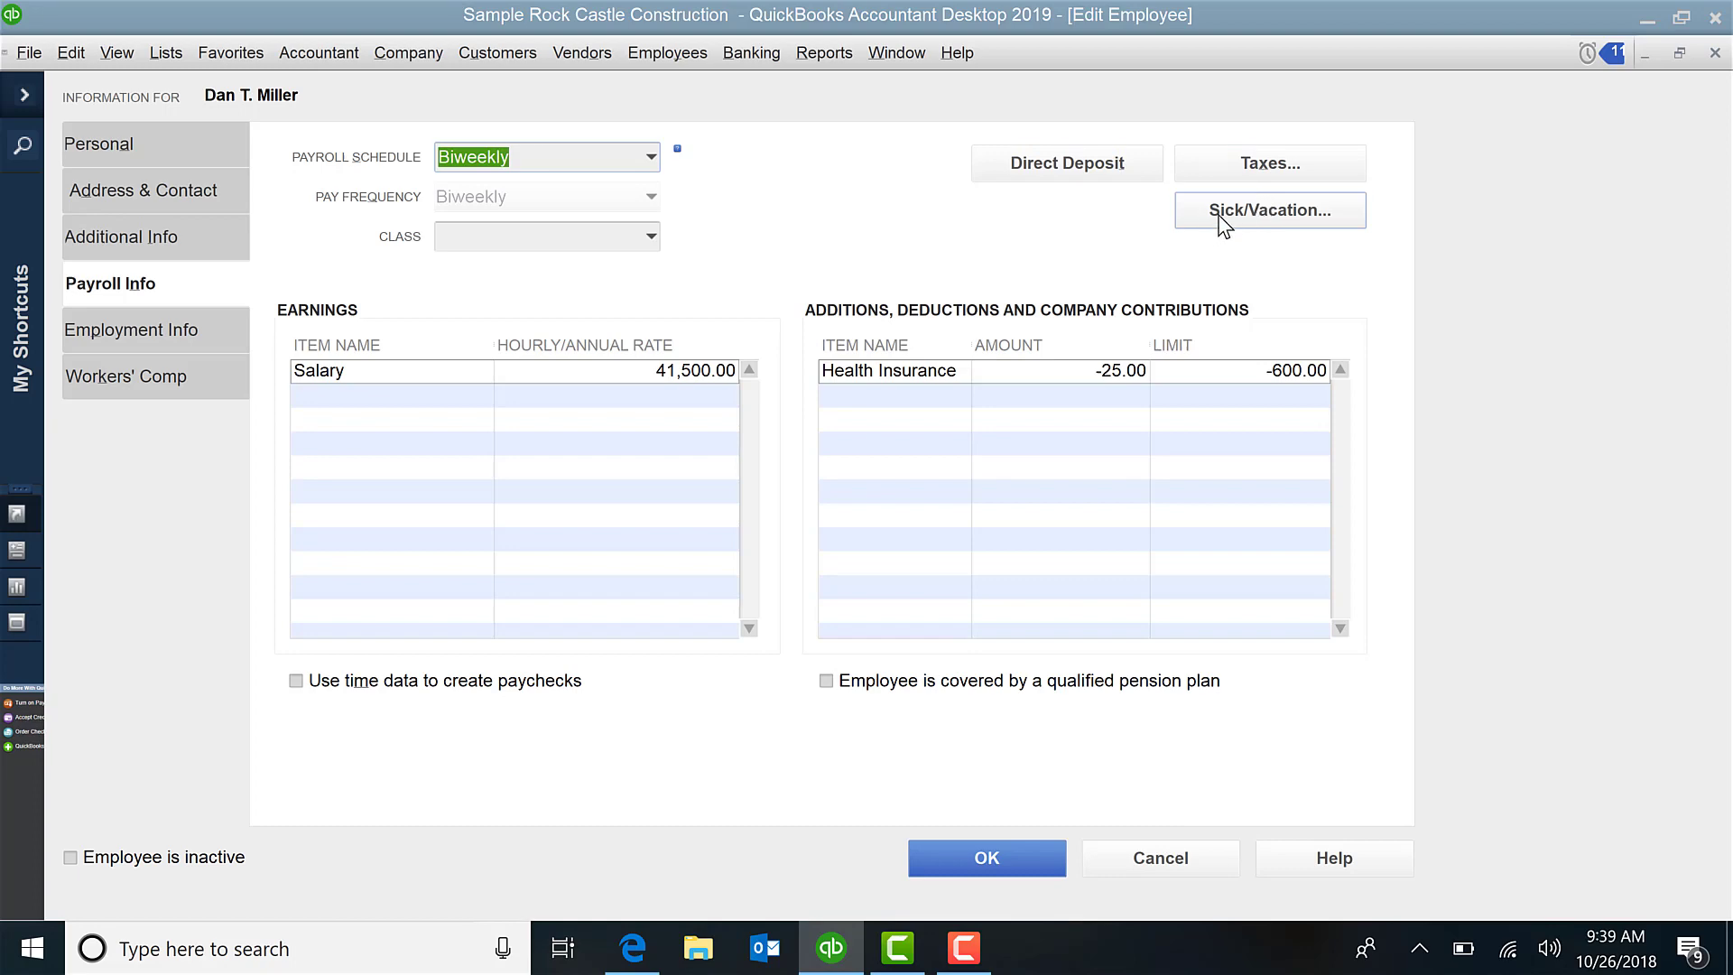
click(1269, 209)
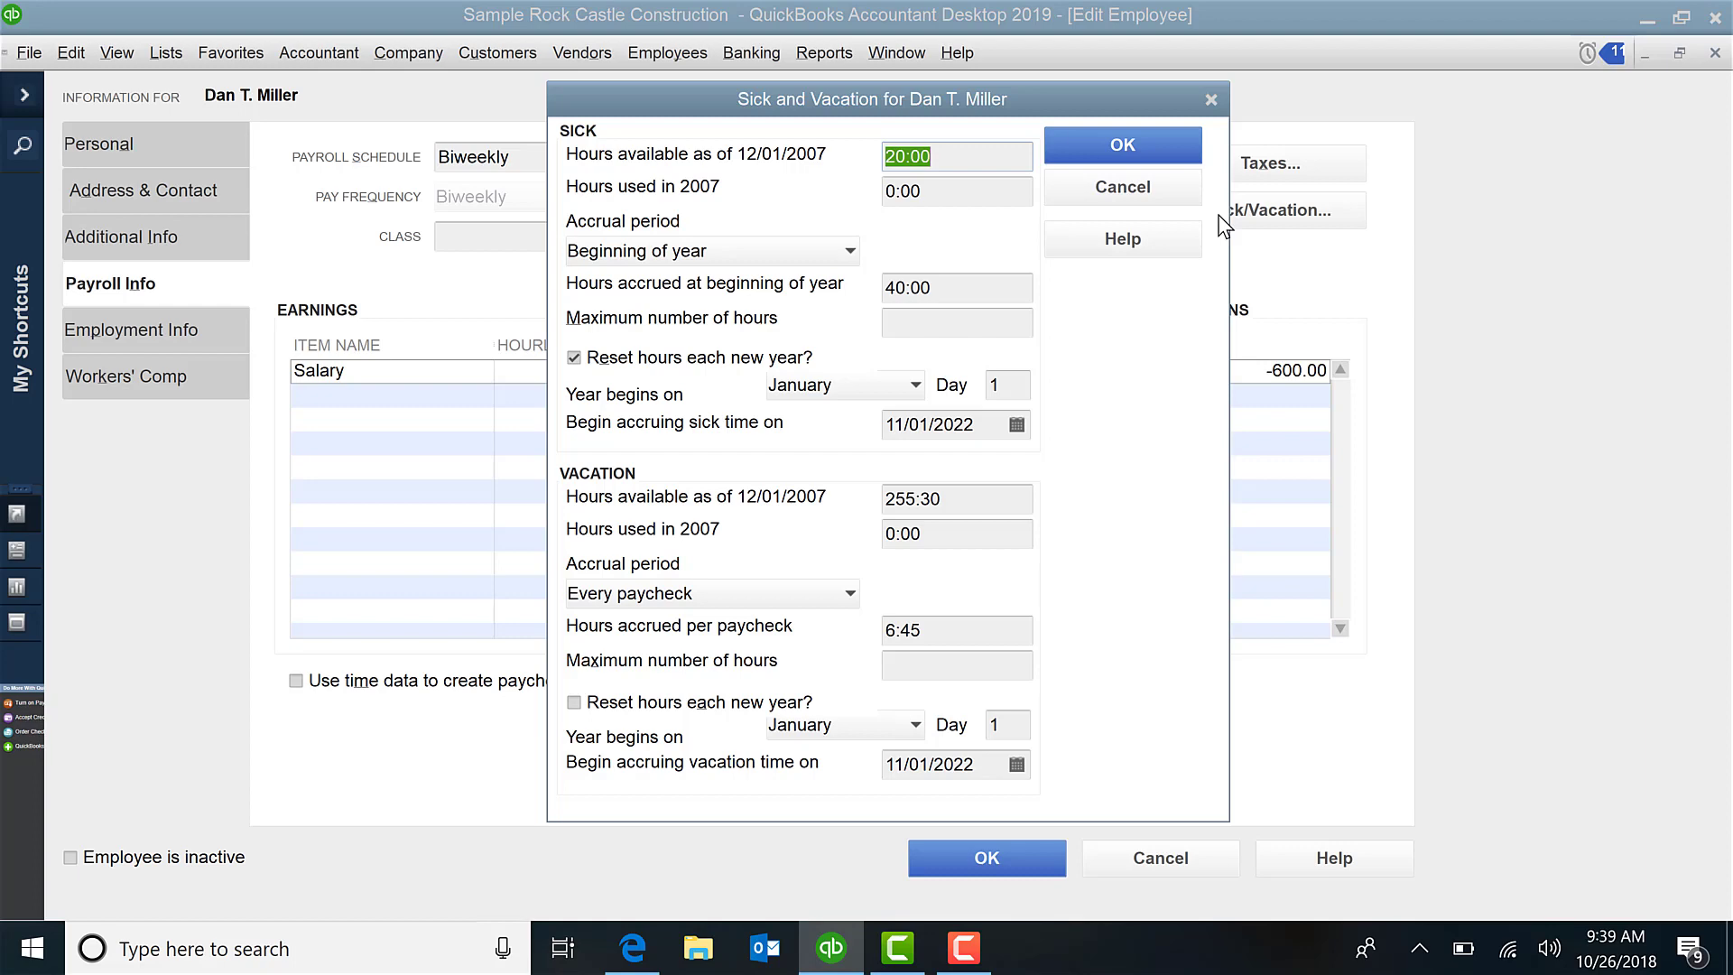
mouse_move(1192, 220)
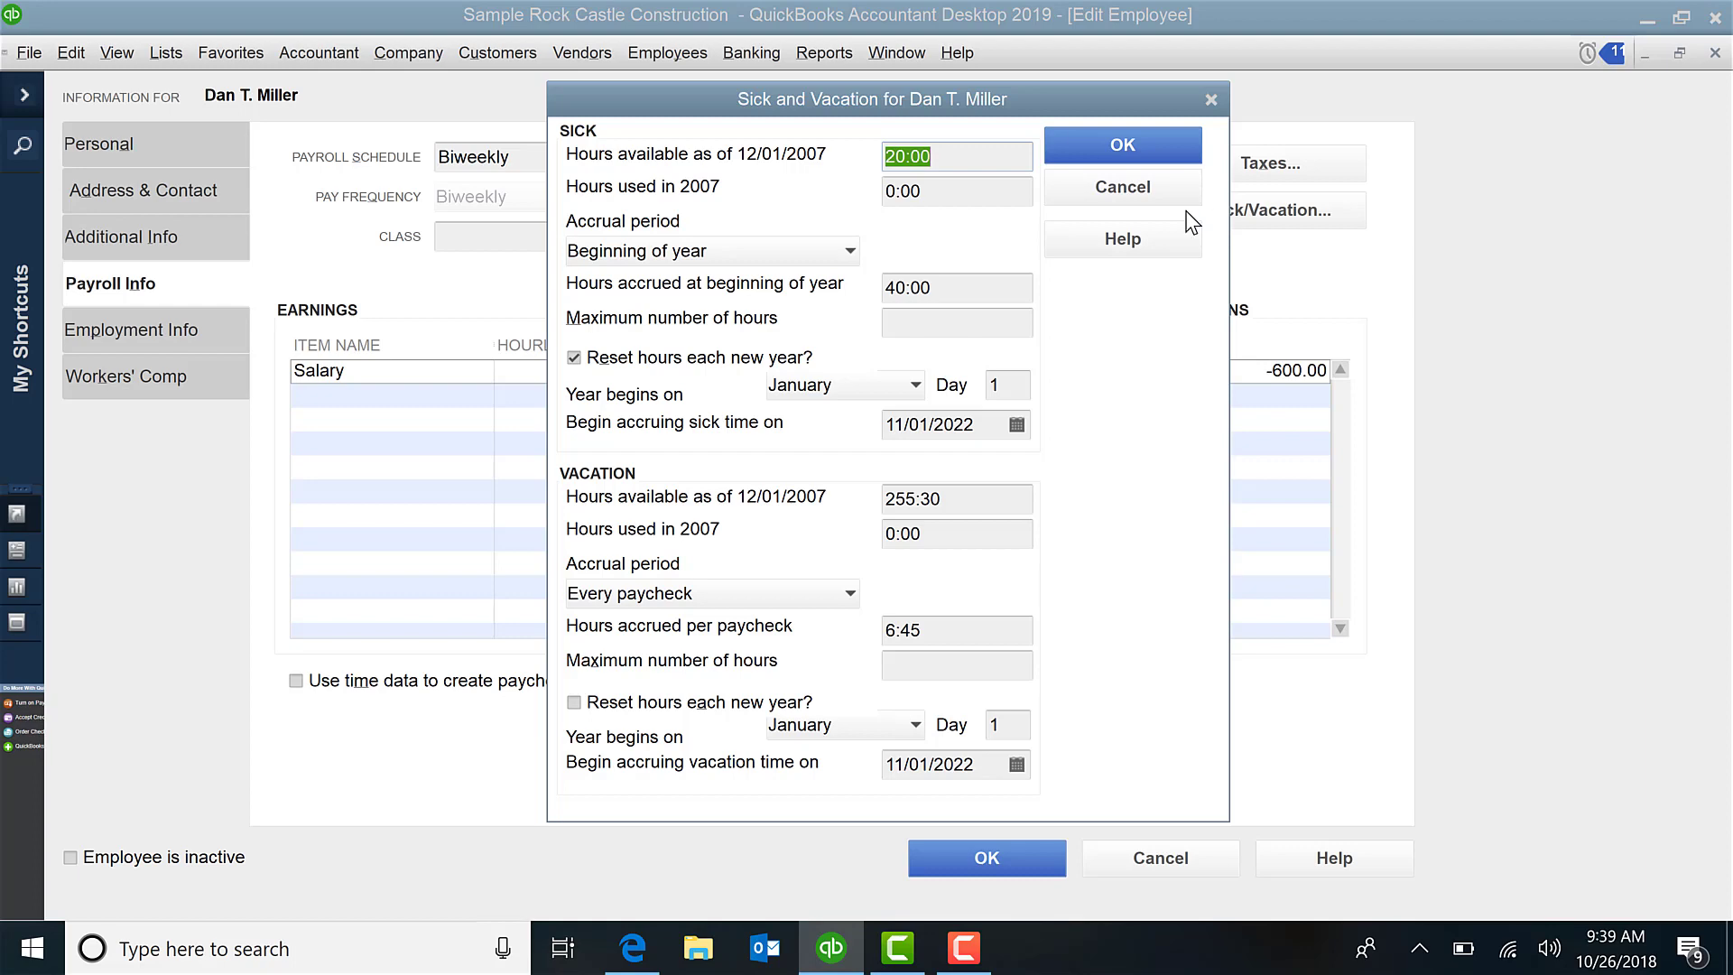
mouse_move(977, 150)
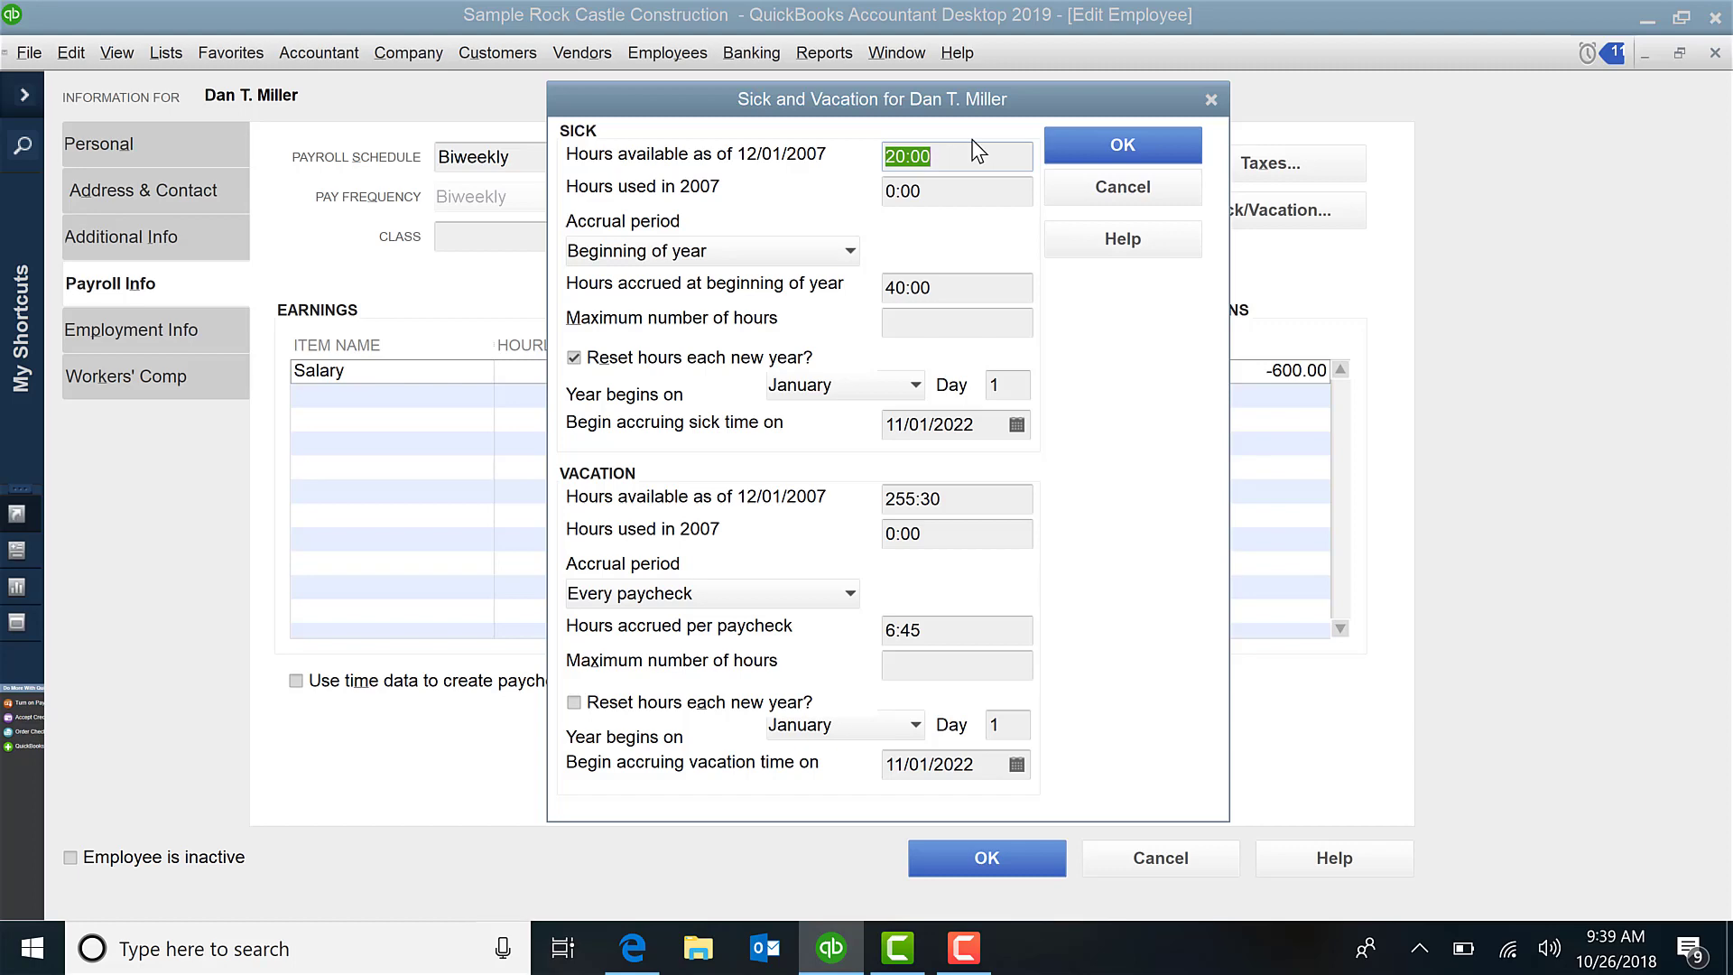
mouse_move(801, 182)
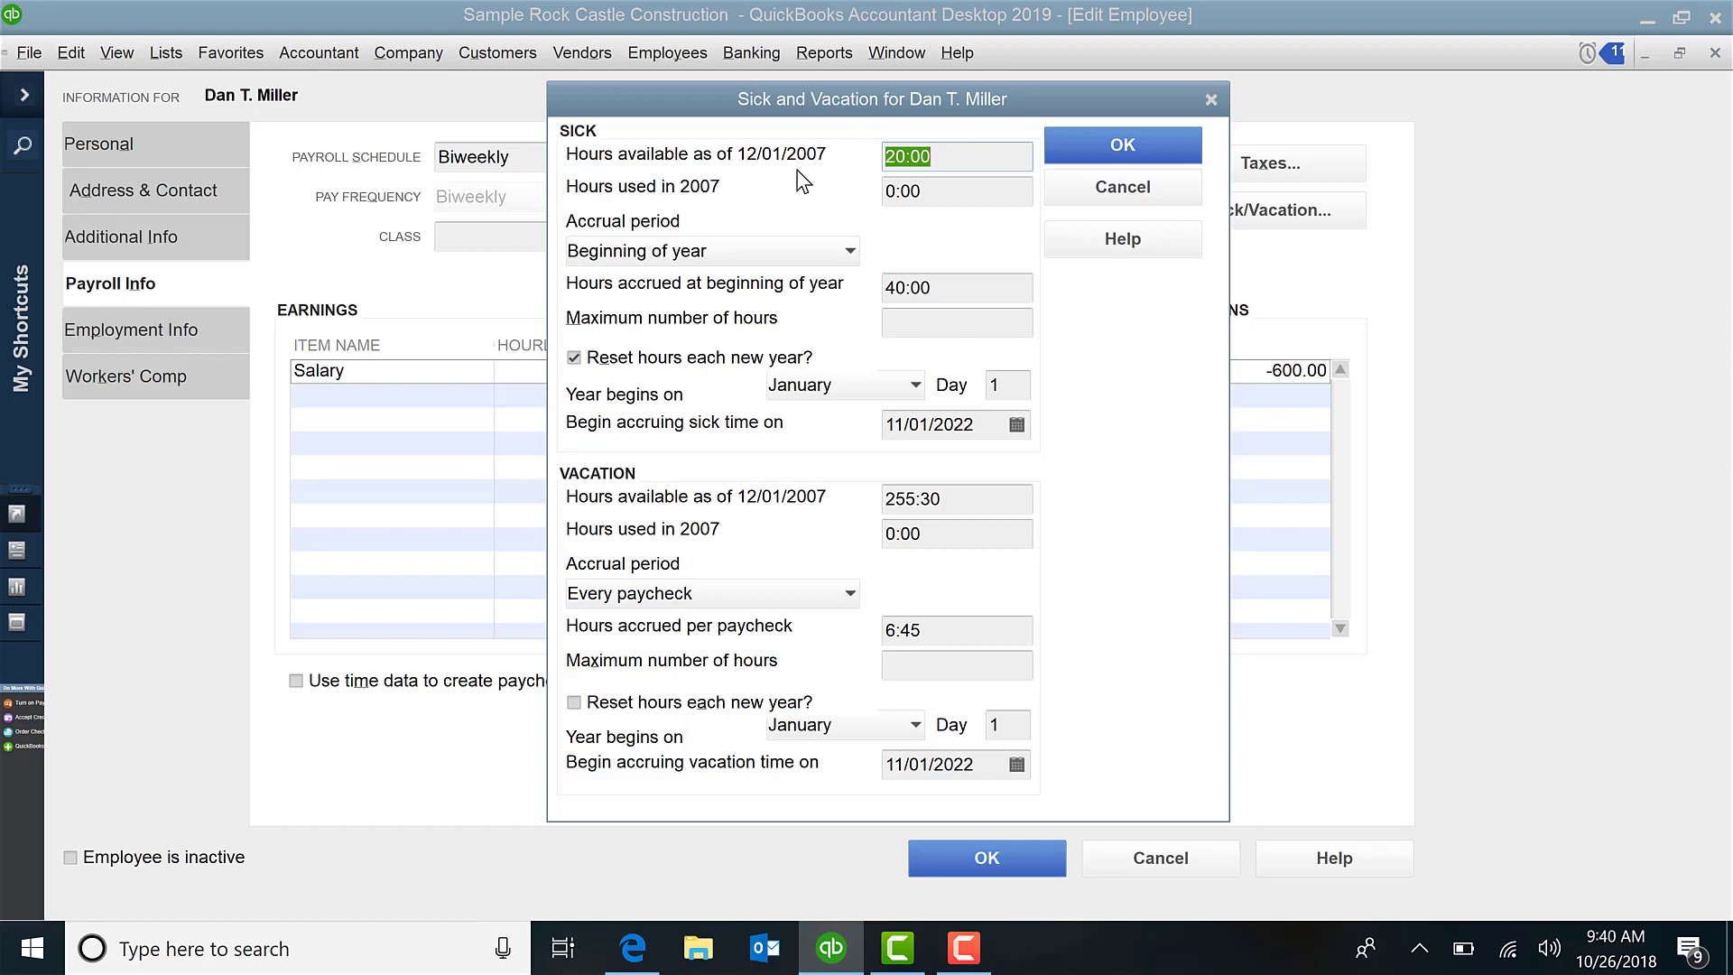
mouse_move(812, 176)
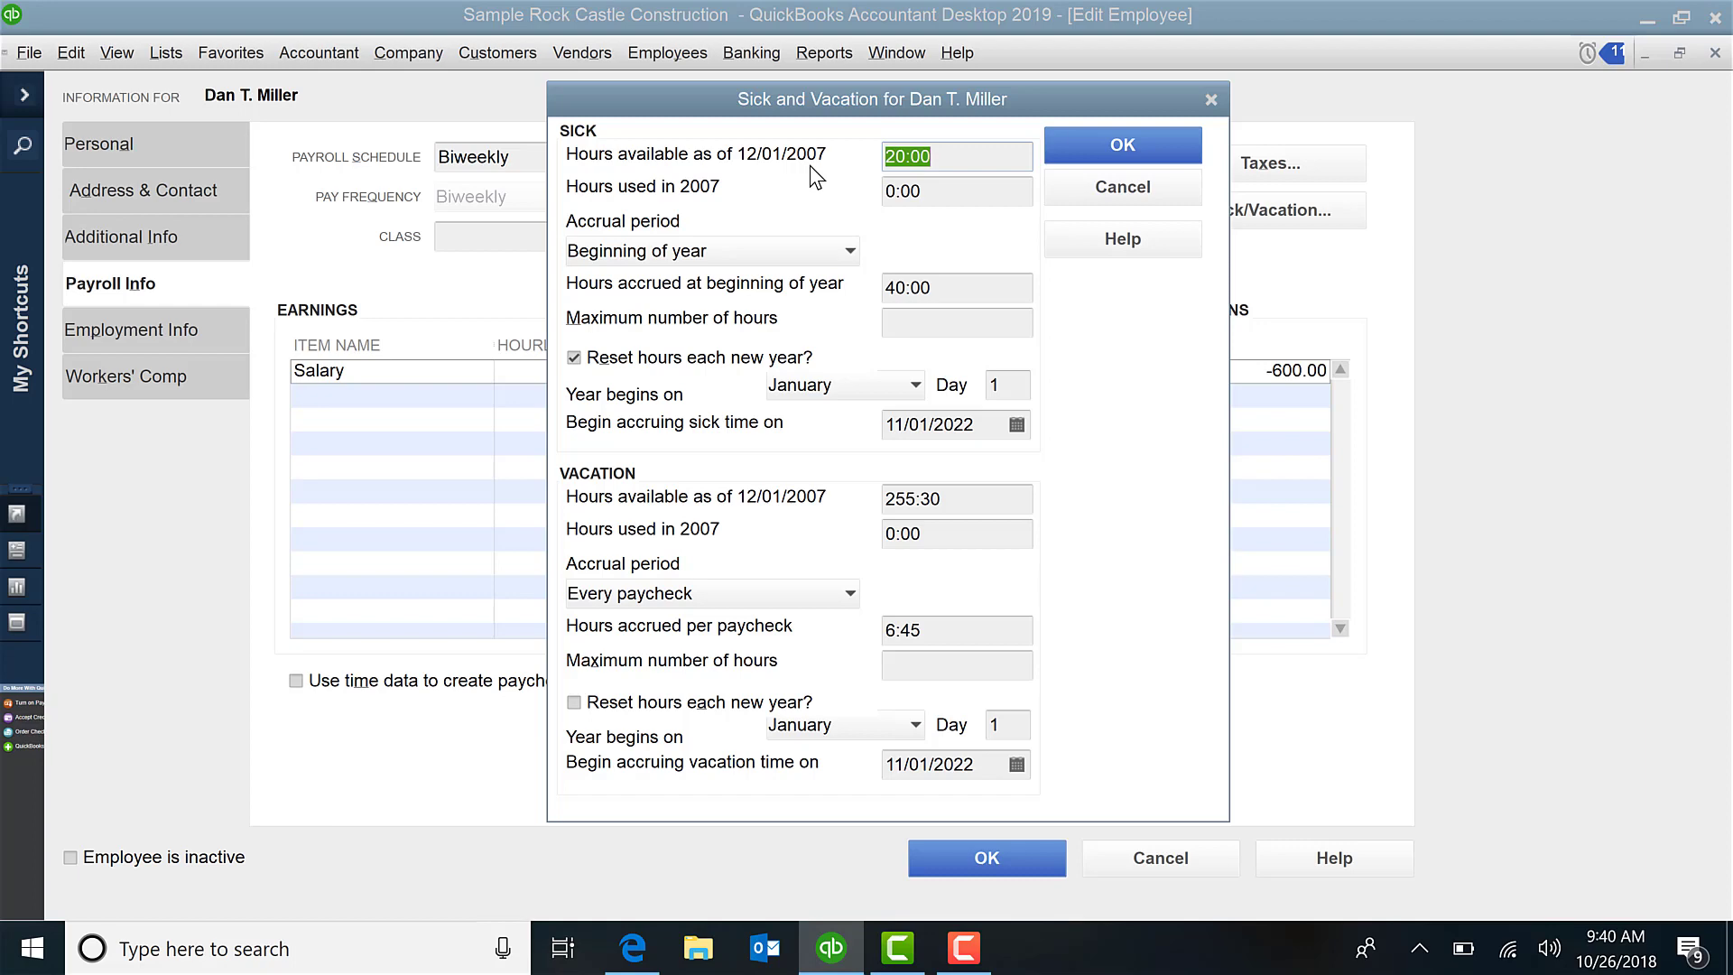
mouse_move(953, 185)
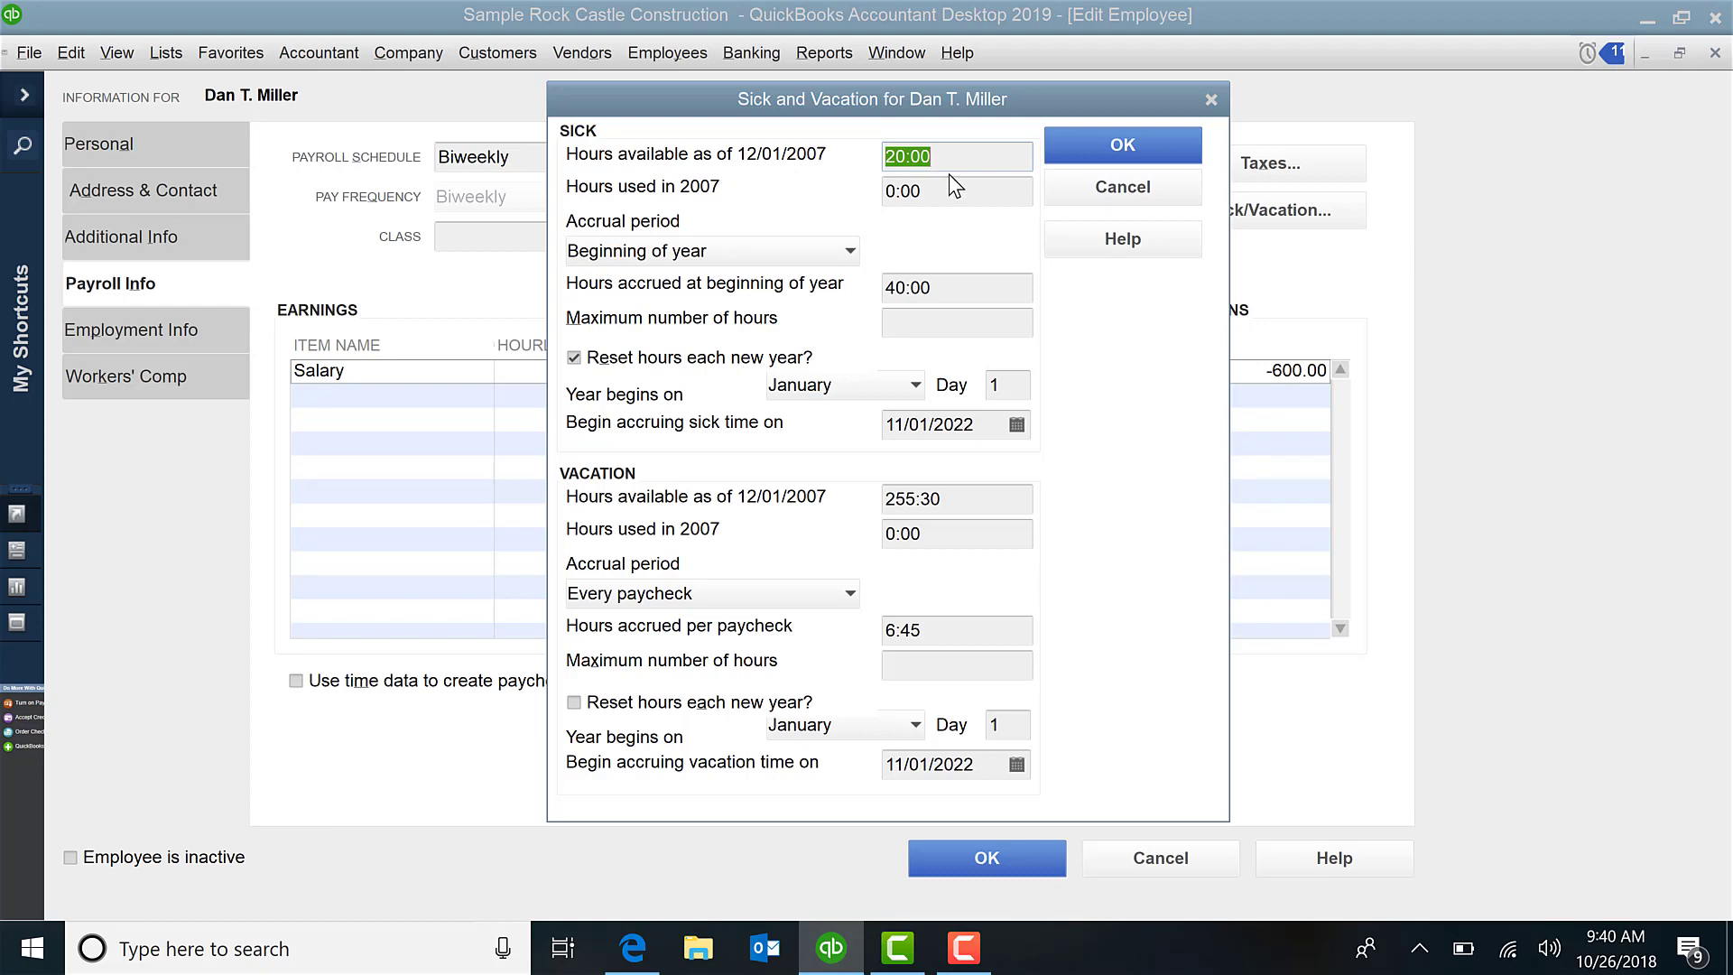
mouse_move(956, 159)
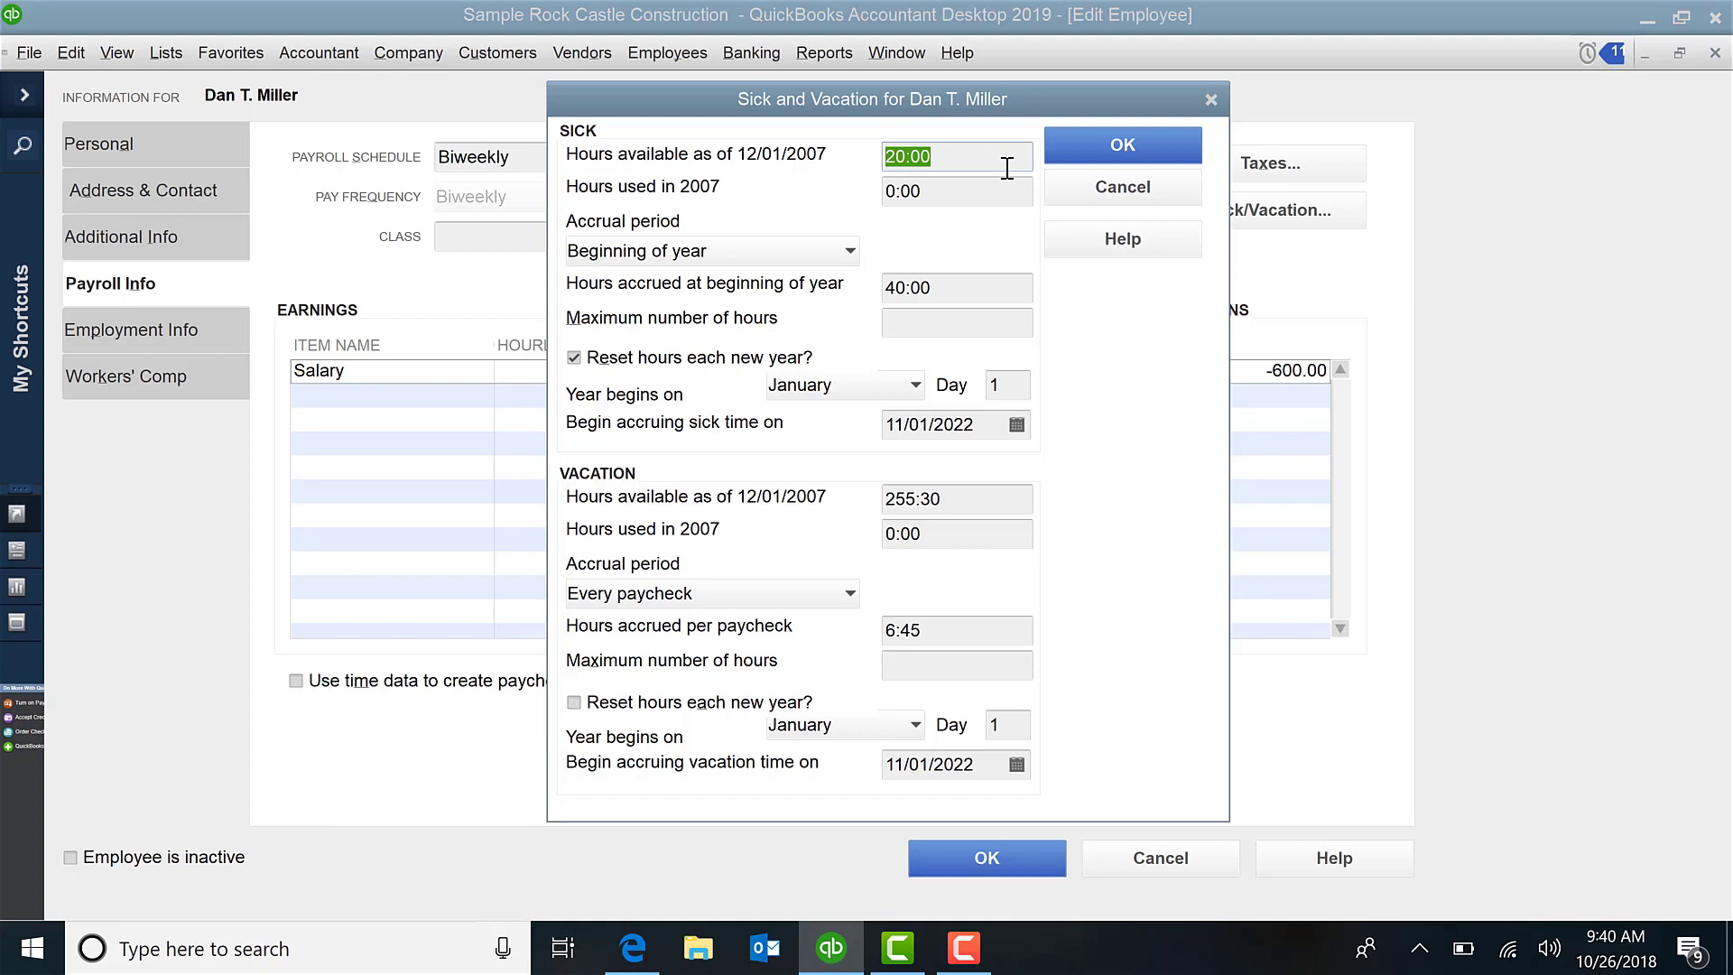
mouse_move(780, 176)
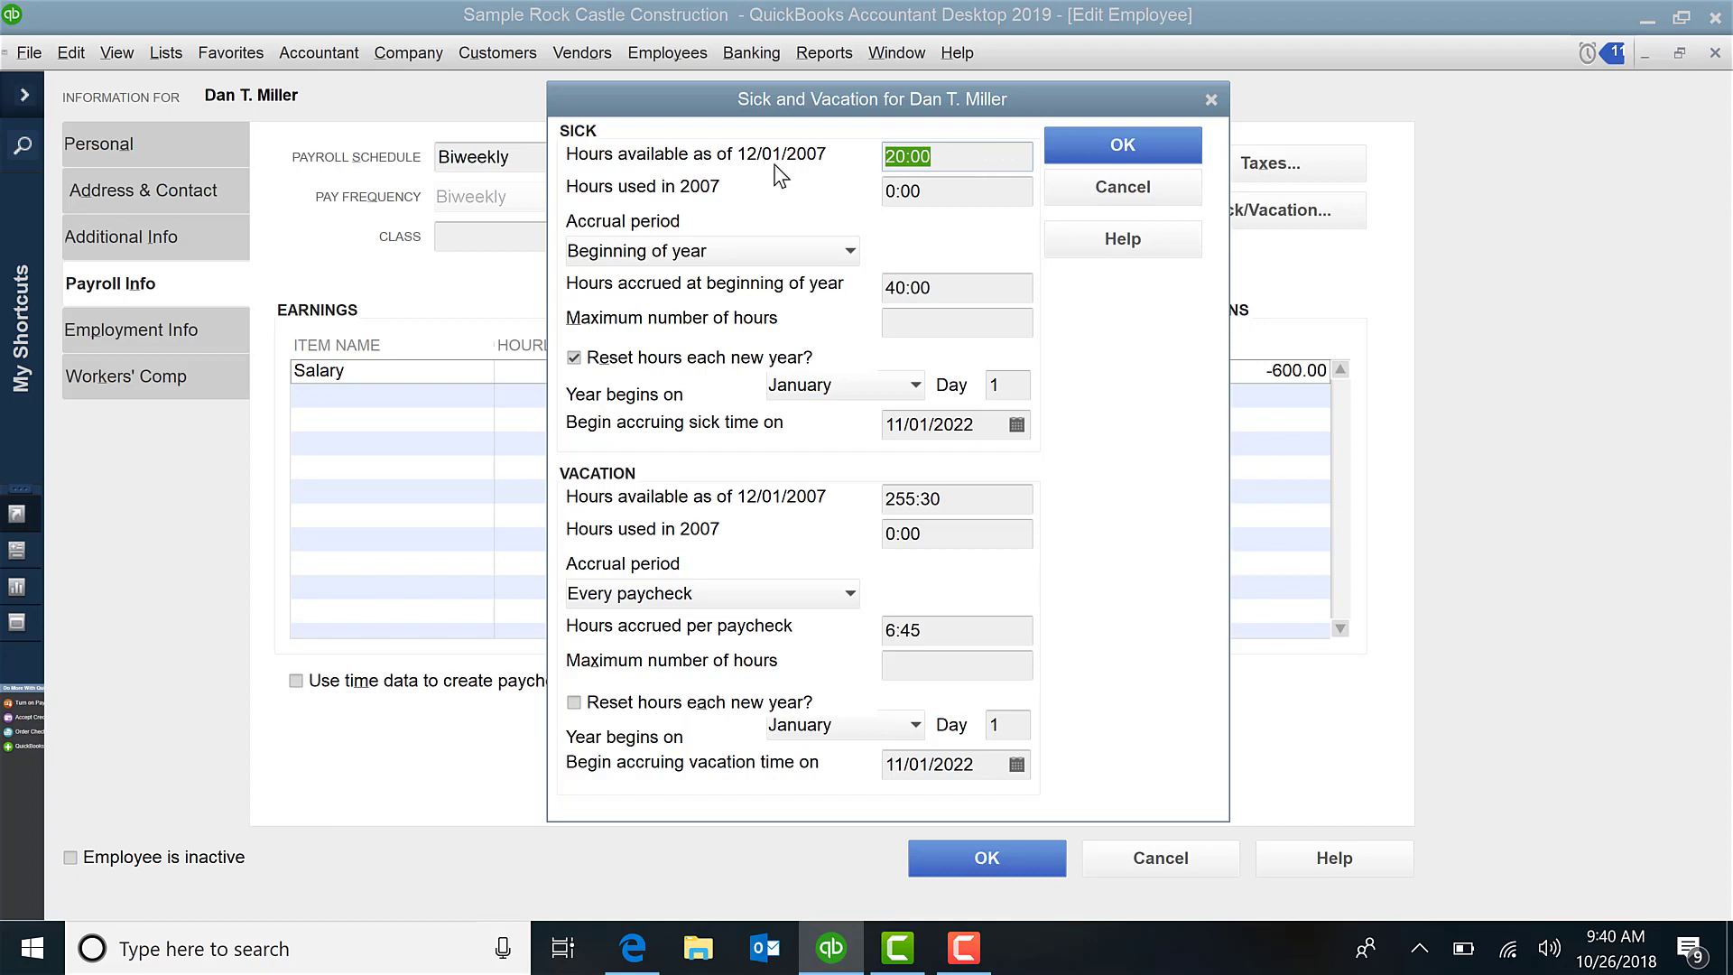
mouse_move(785, 204)
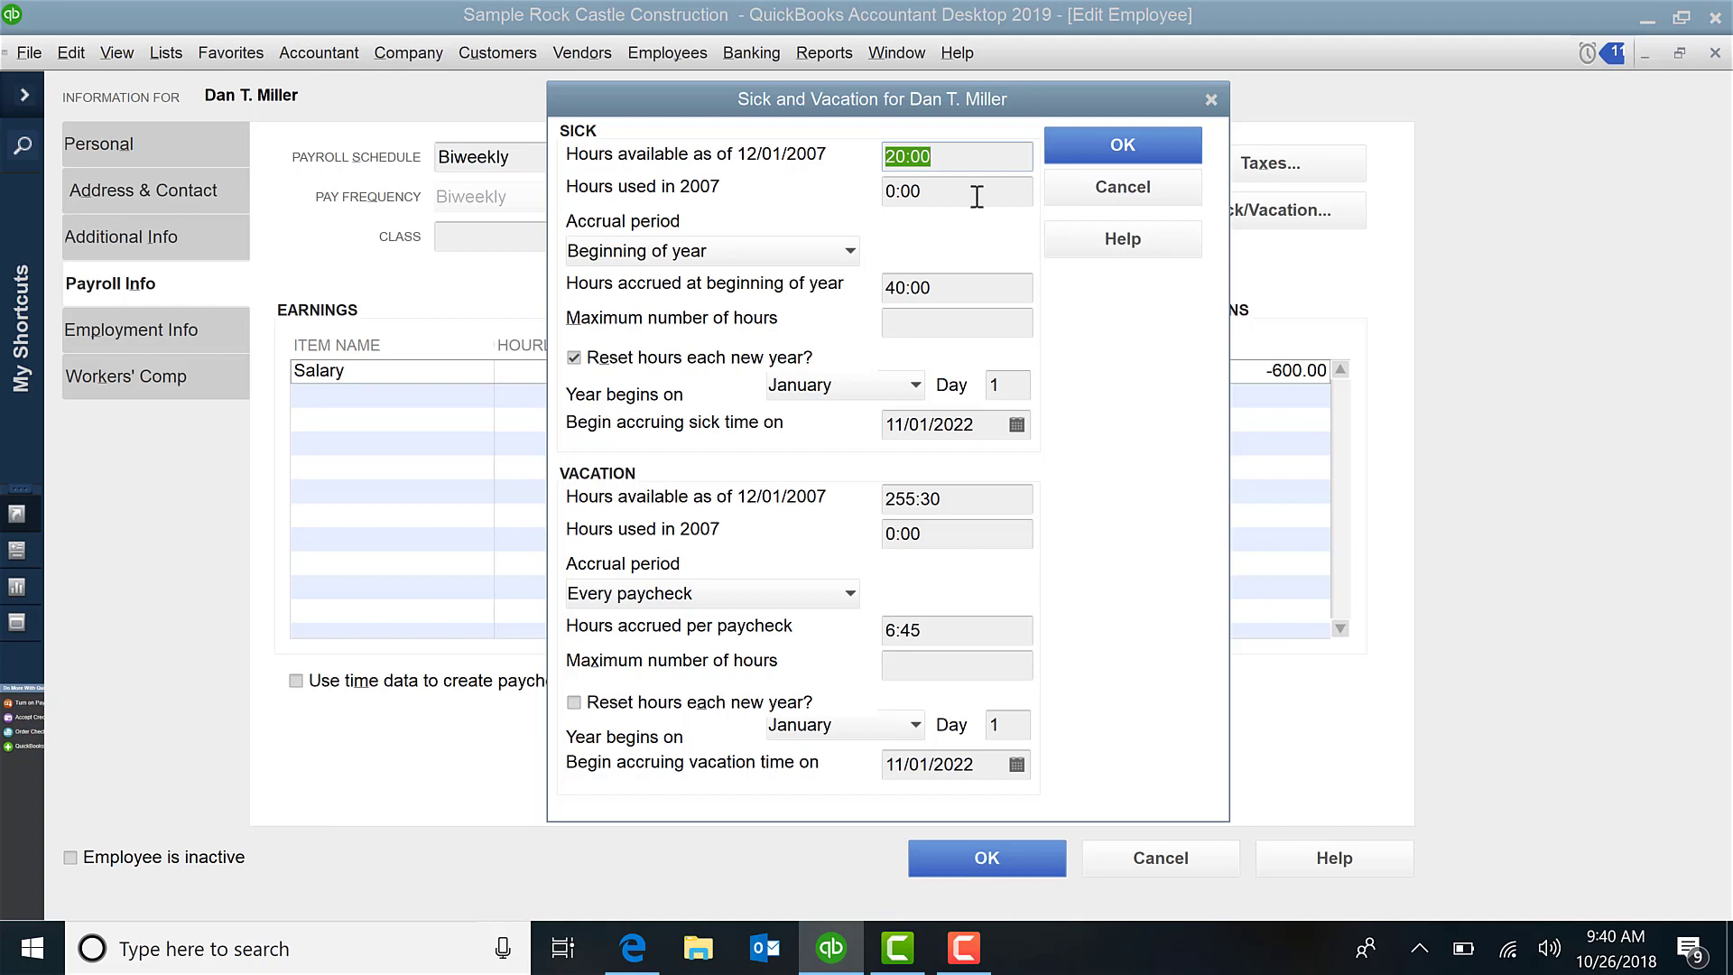
Step: Show the sick accrual period choices: beginning of year, every paycheck, every hour
click(956, 191)
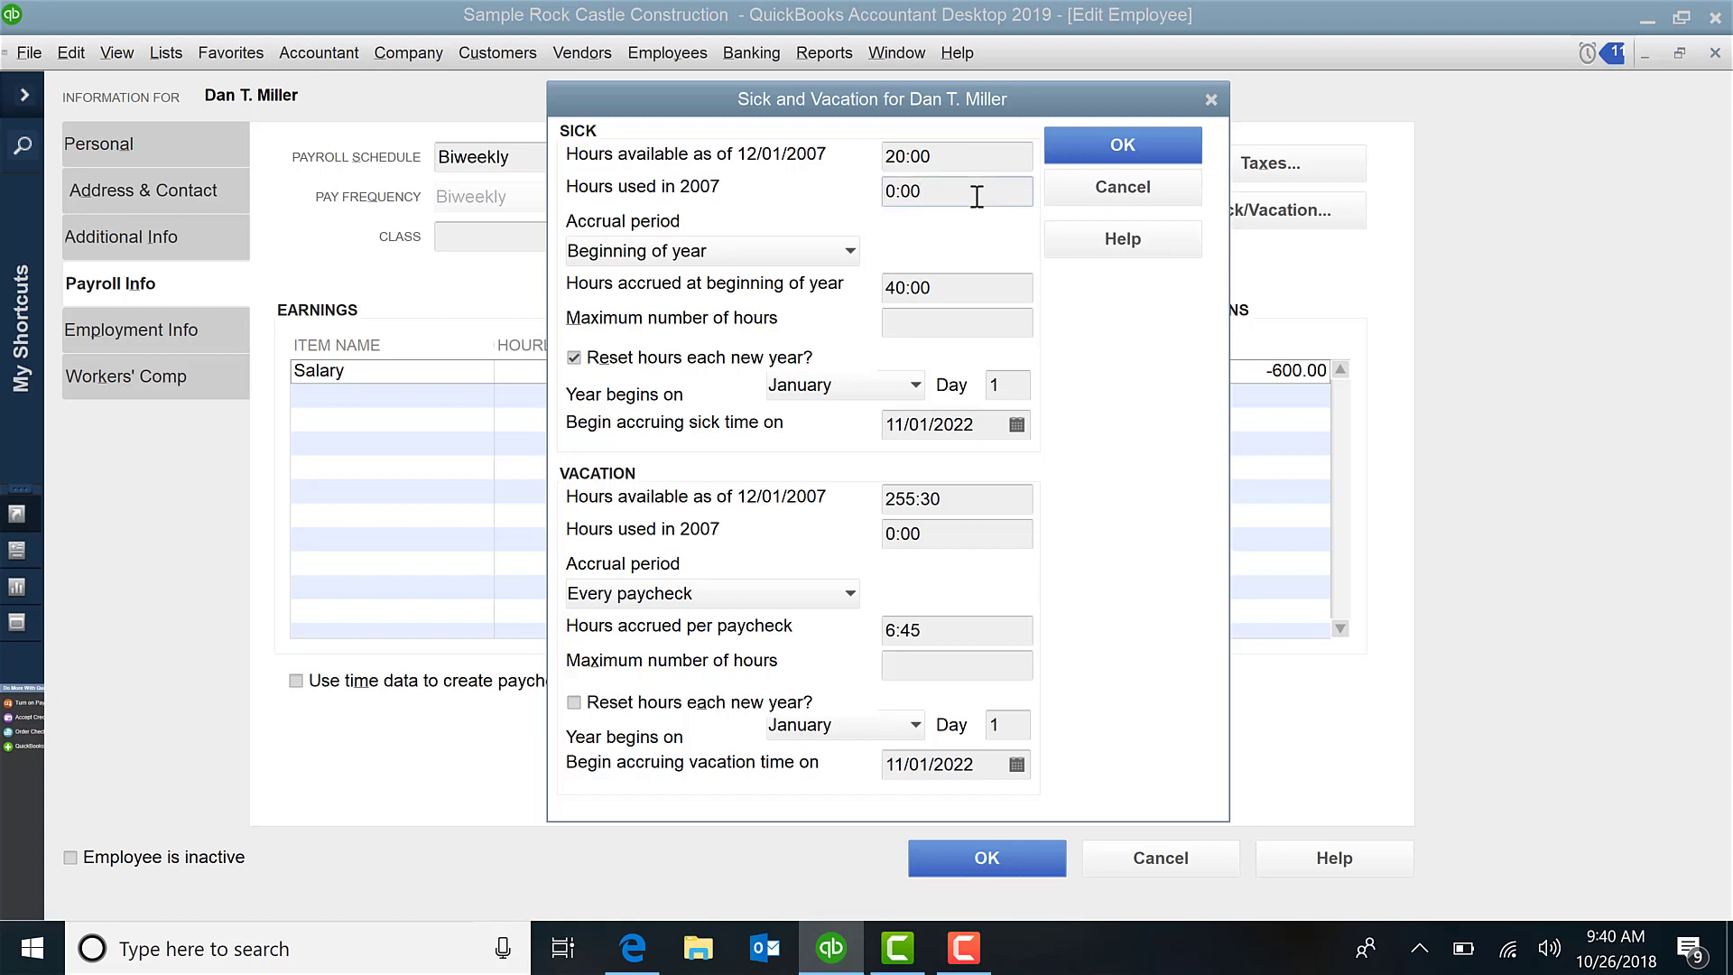
click(849, 251)
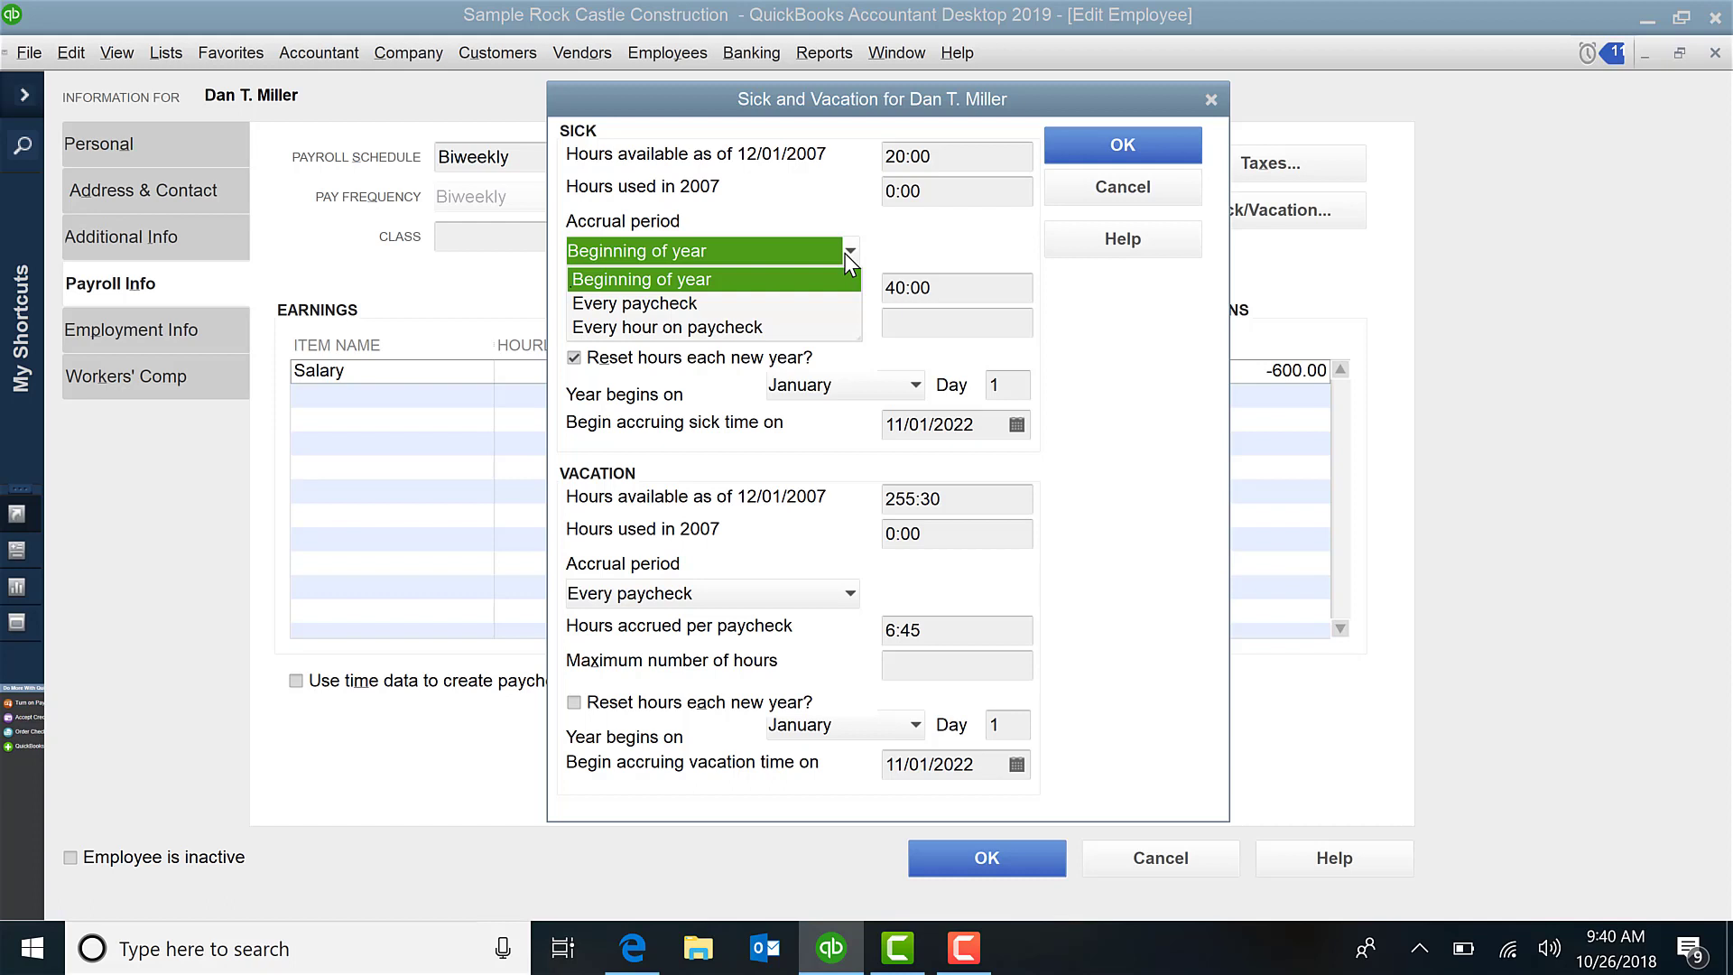
click(645, 278)
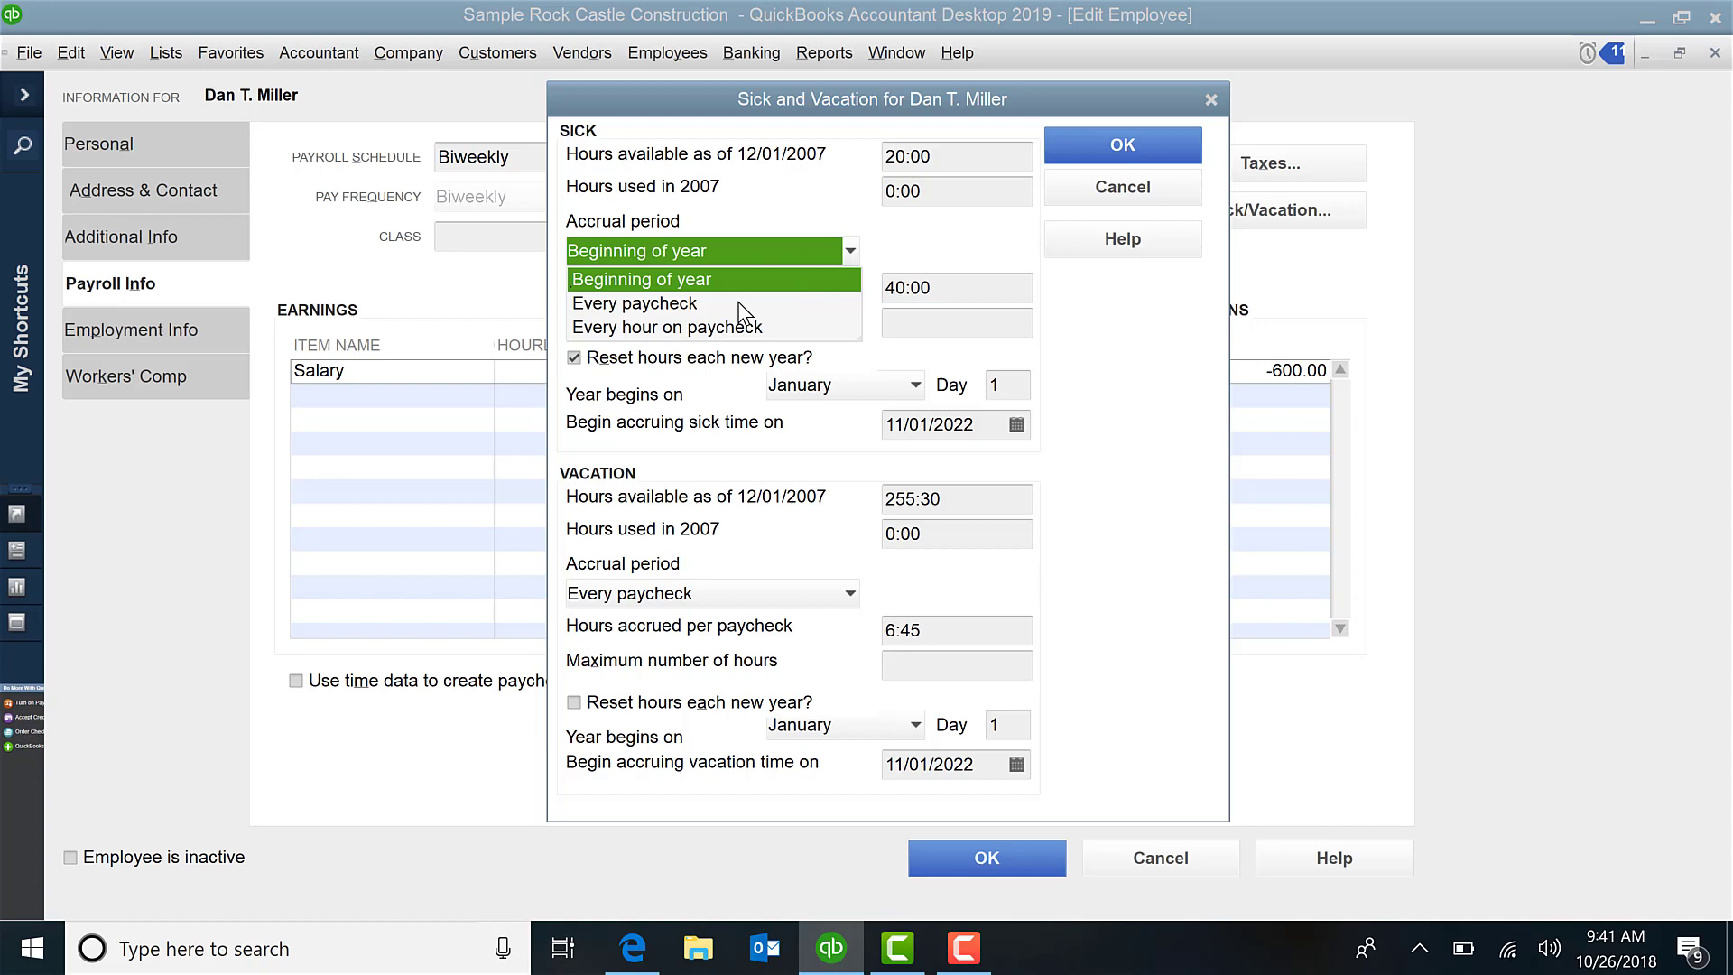
click(634, 303)
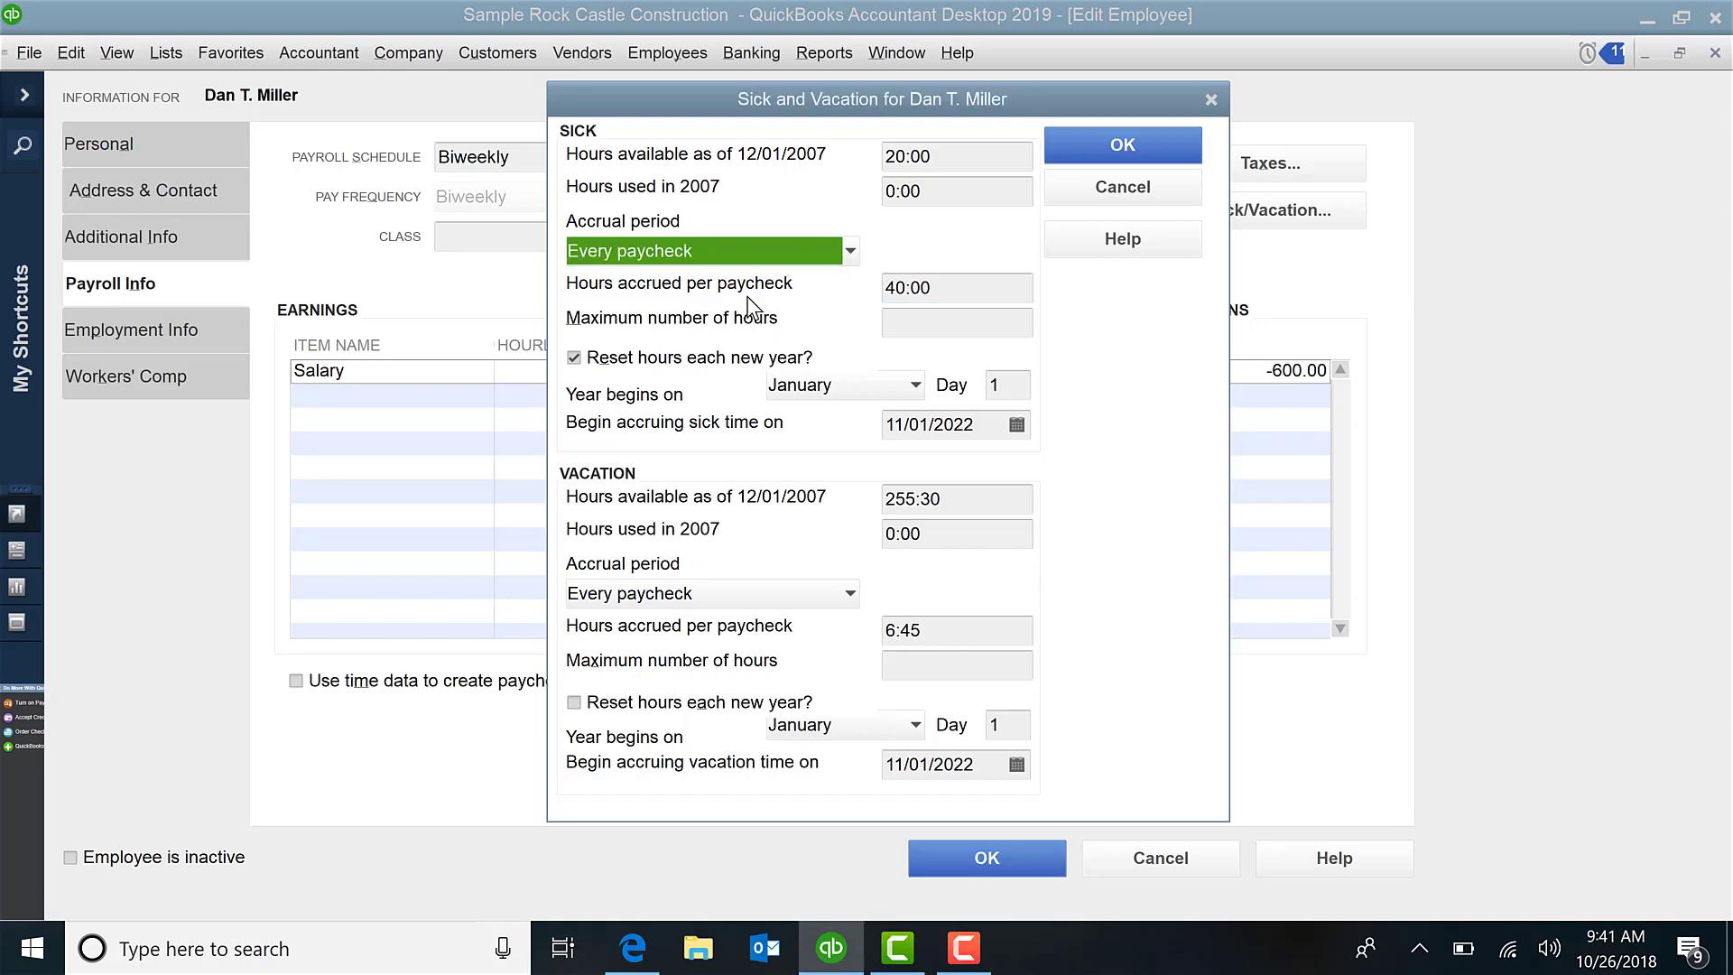
click(955, 287)
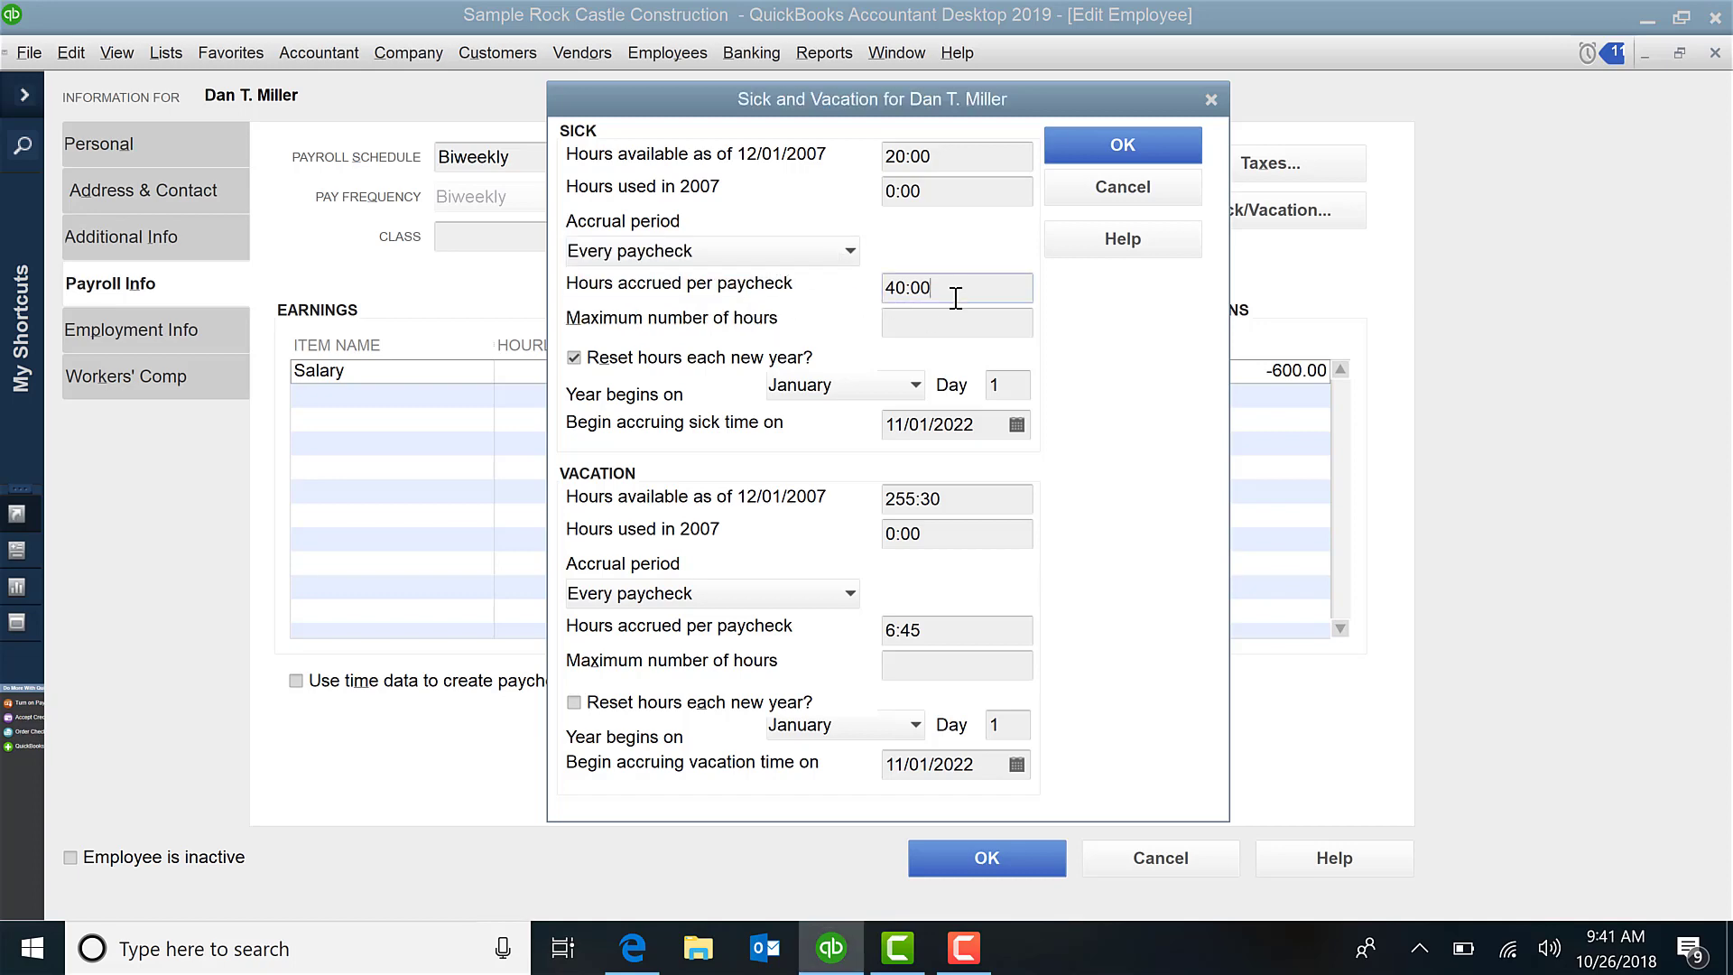
click(955, 321)
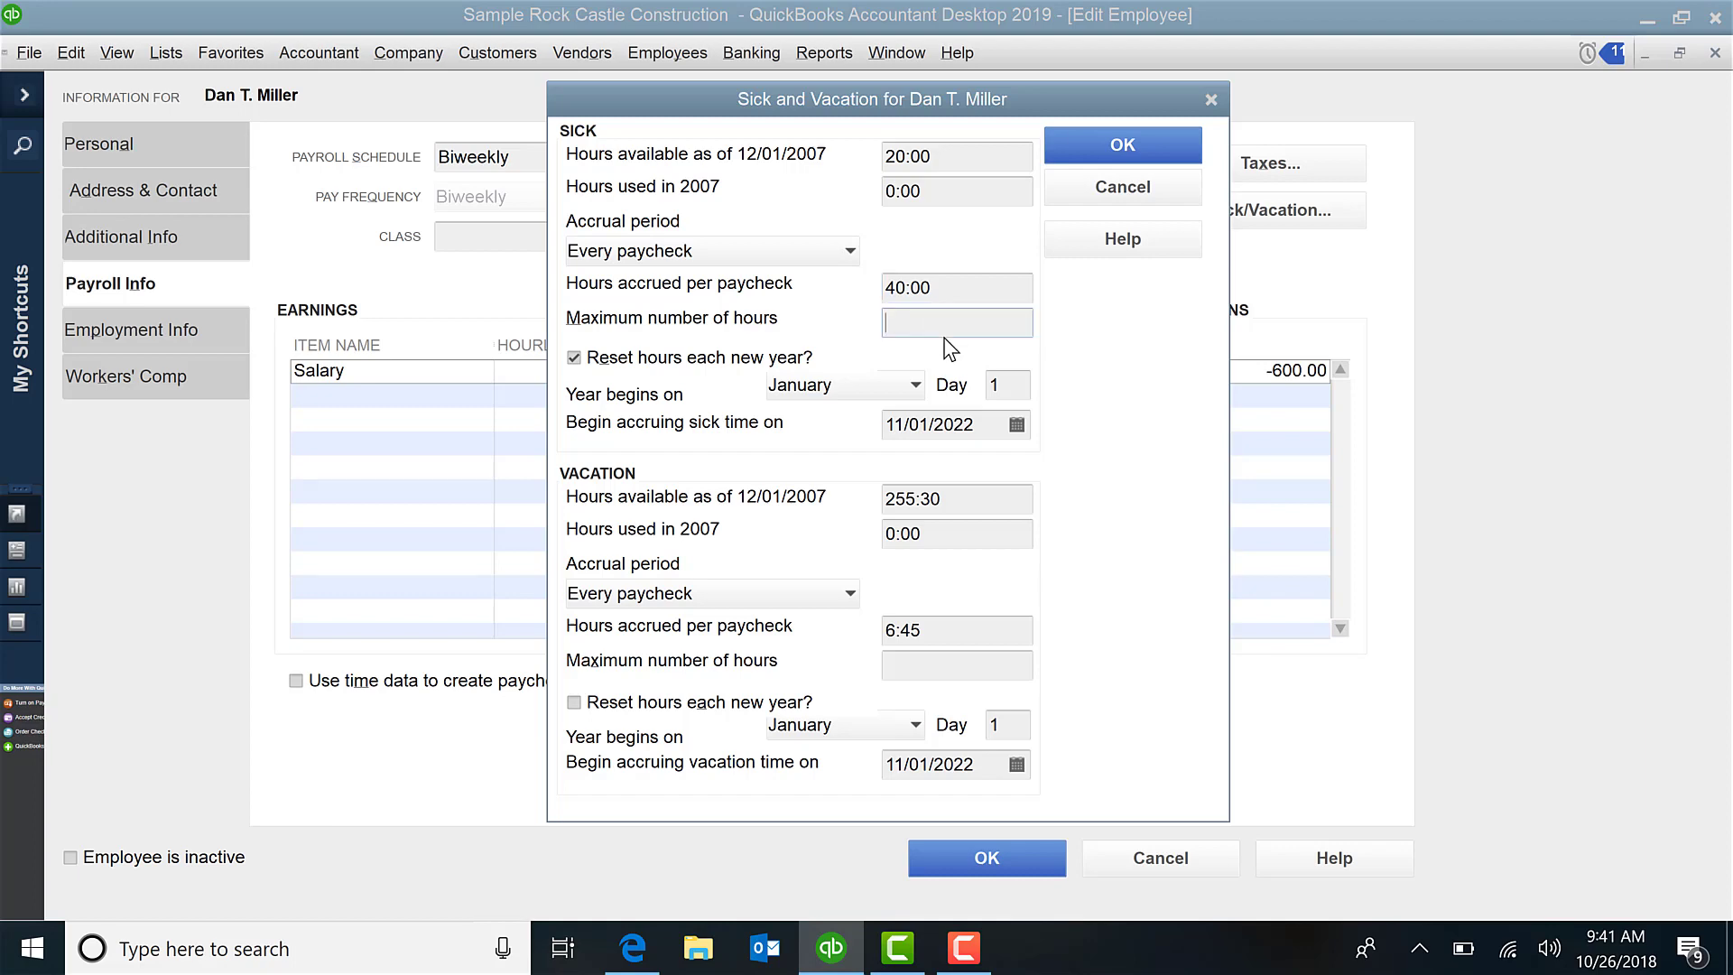
mouse_move(855, 271)
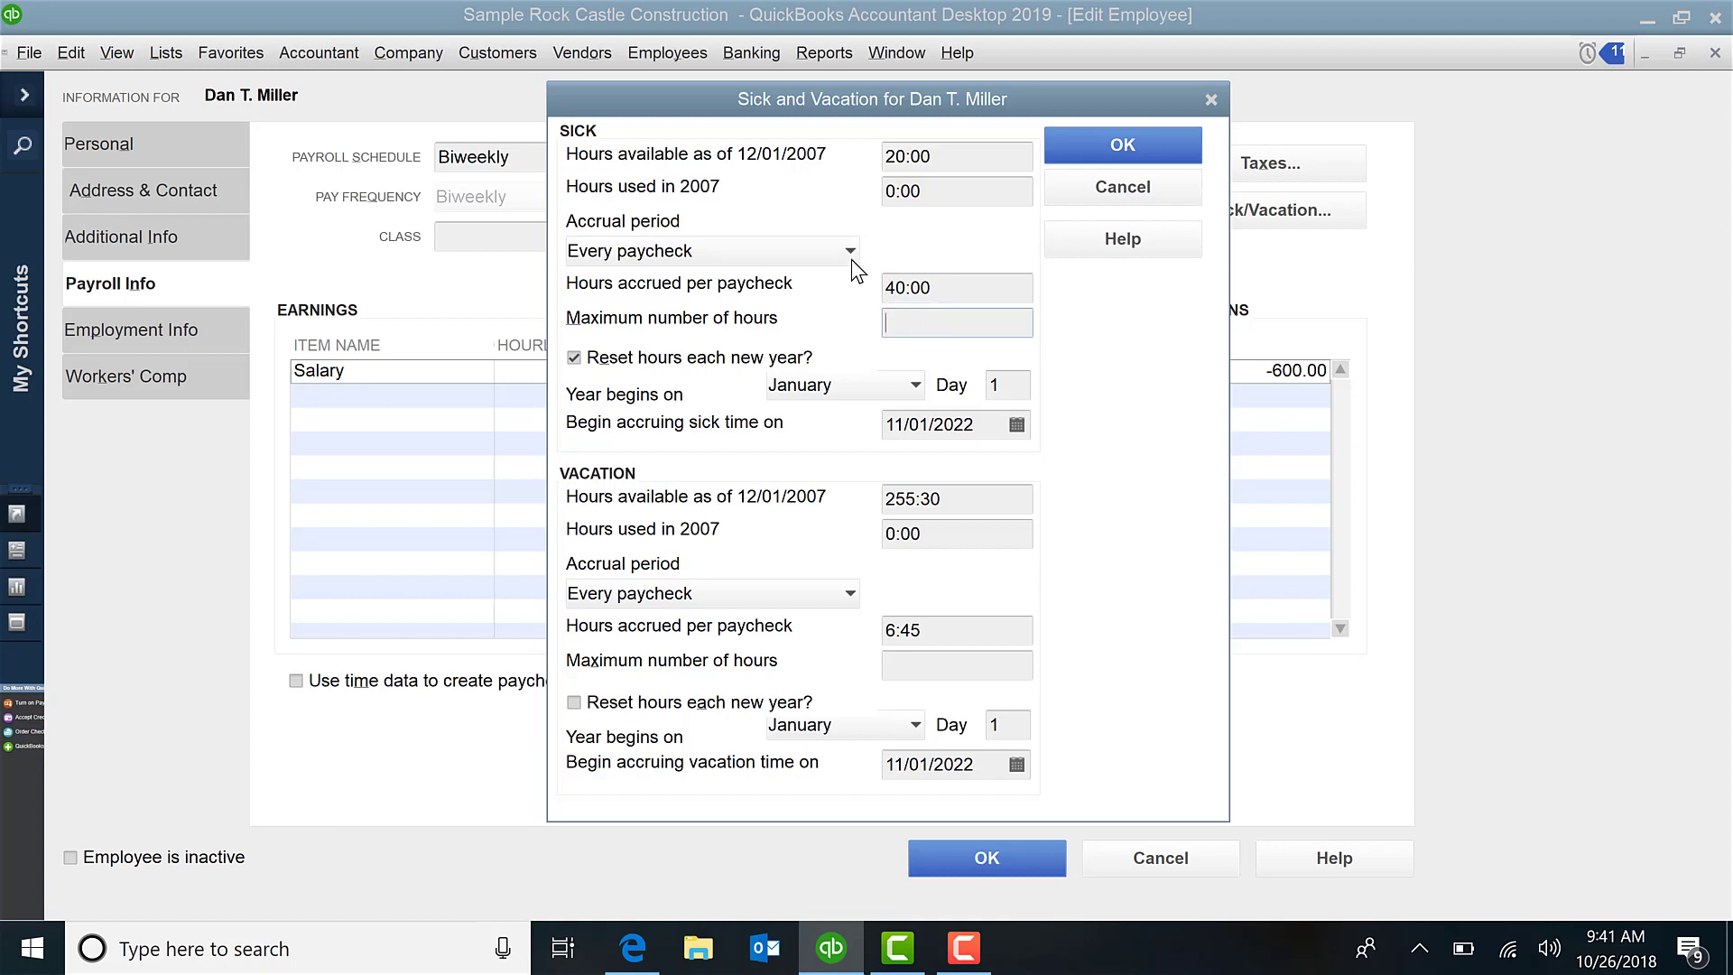
click(848, 249)
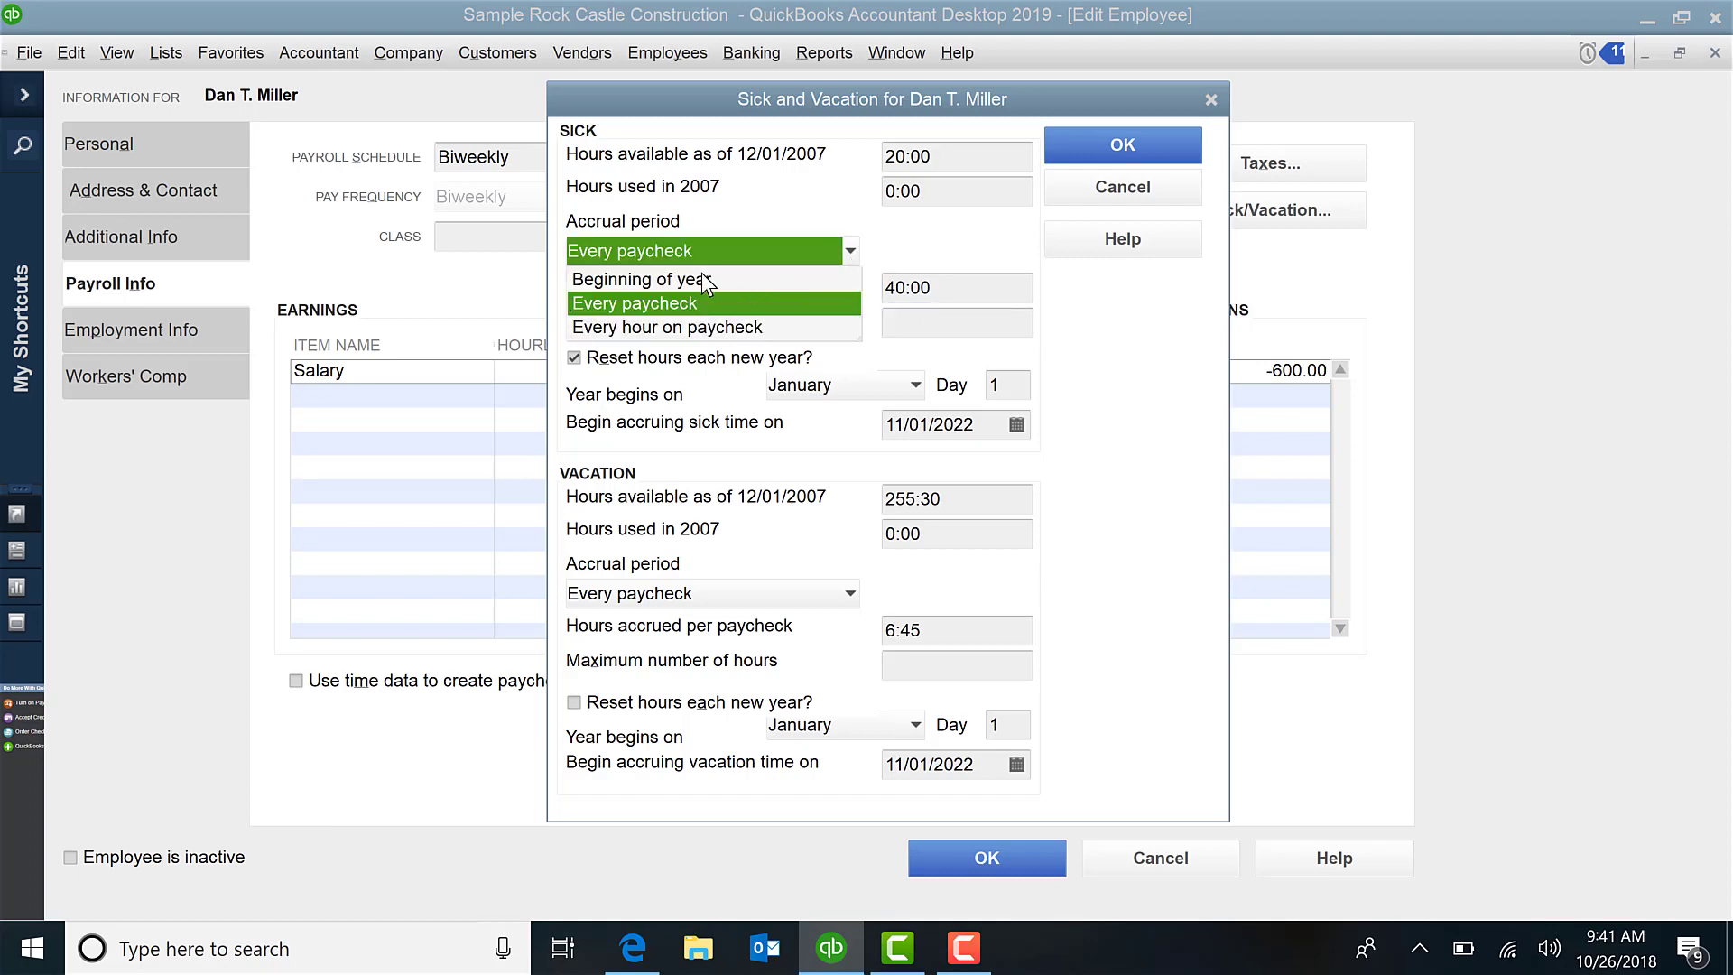
click(643, 278)
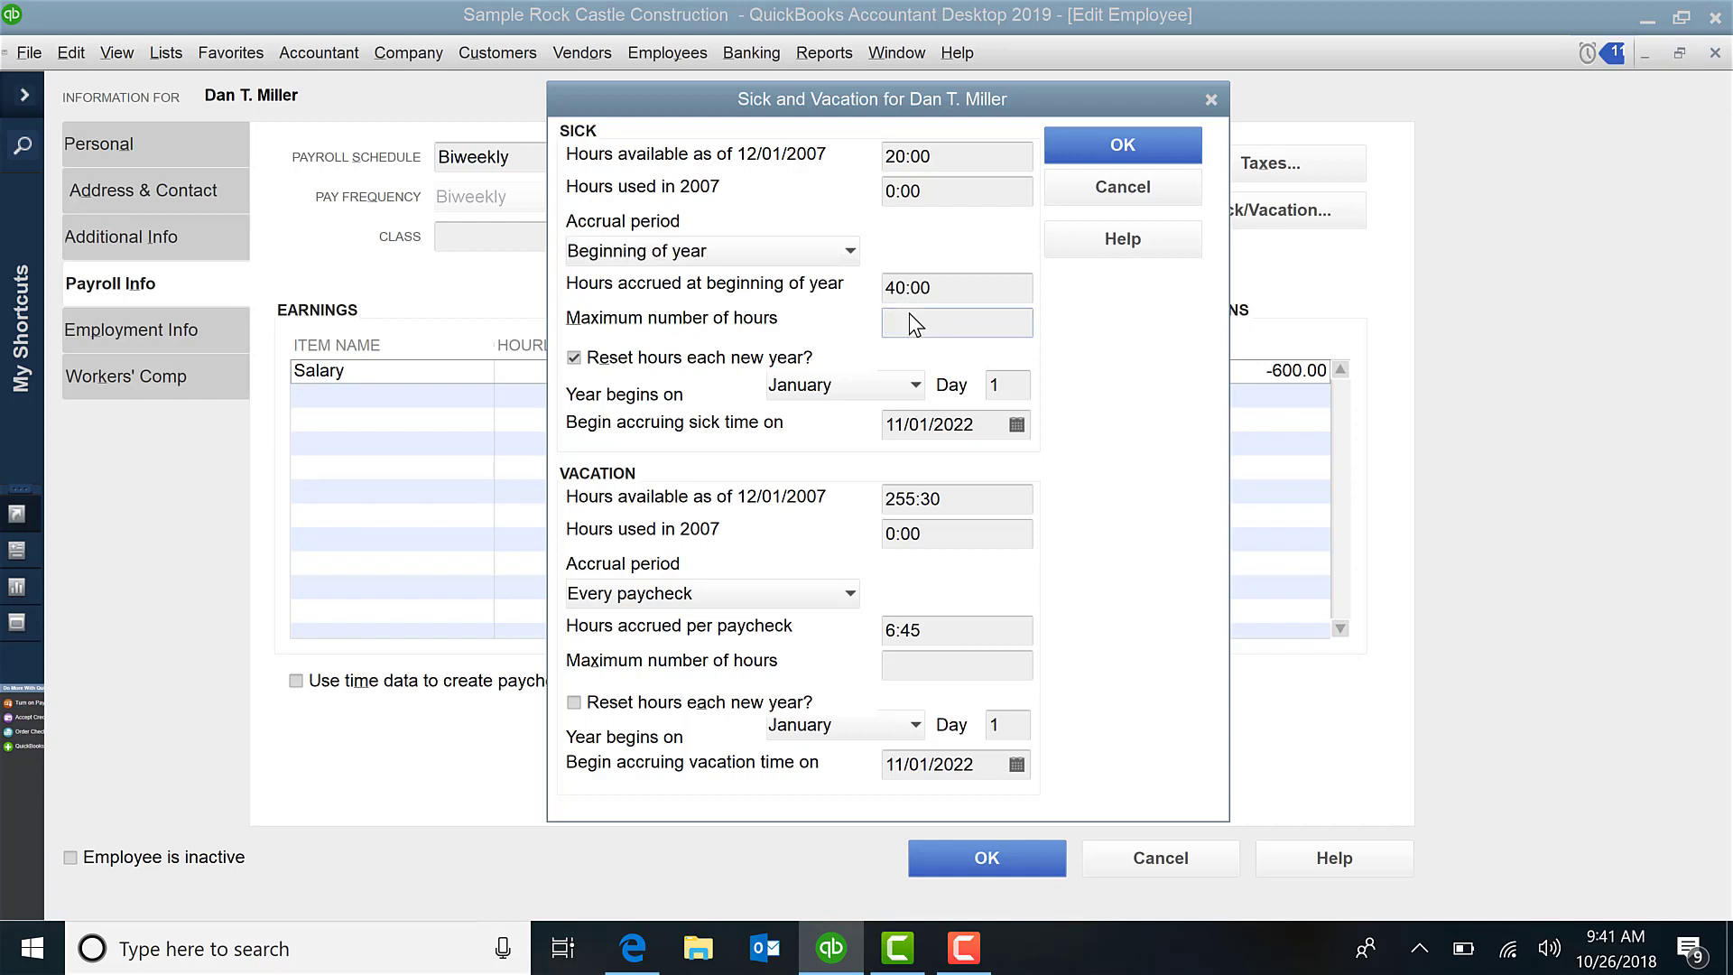
Step: Enter a sick maximum of 40 hours
text(40)
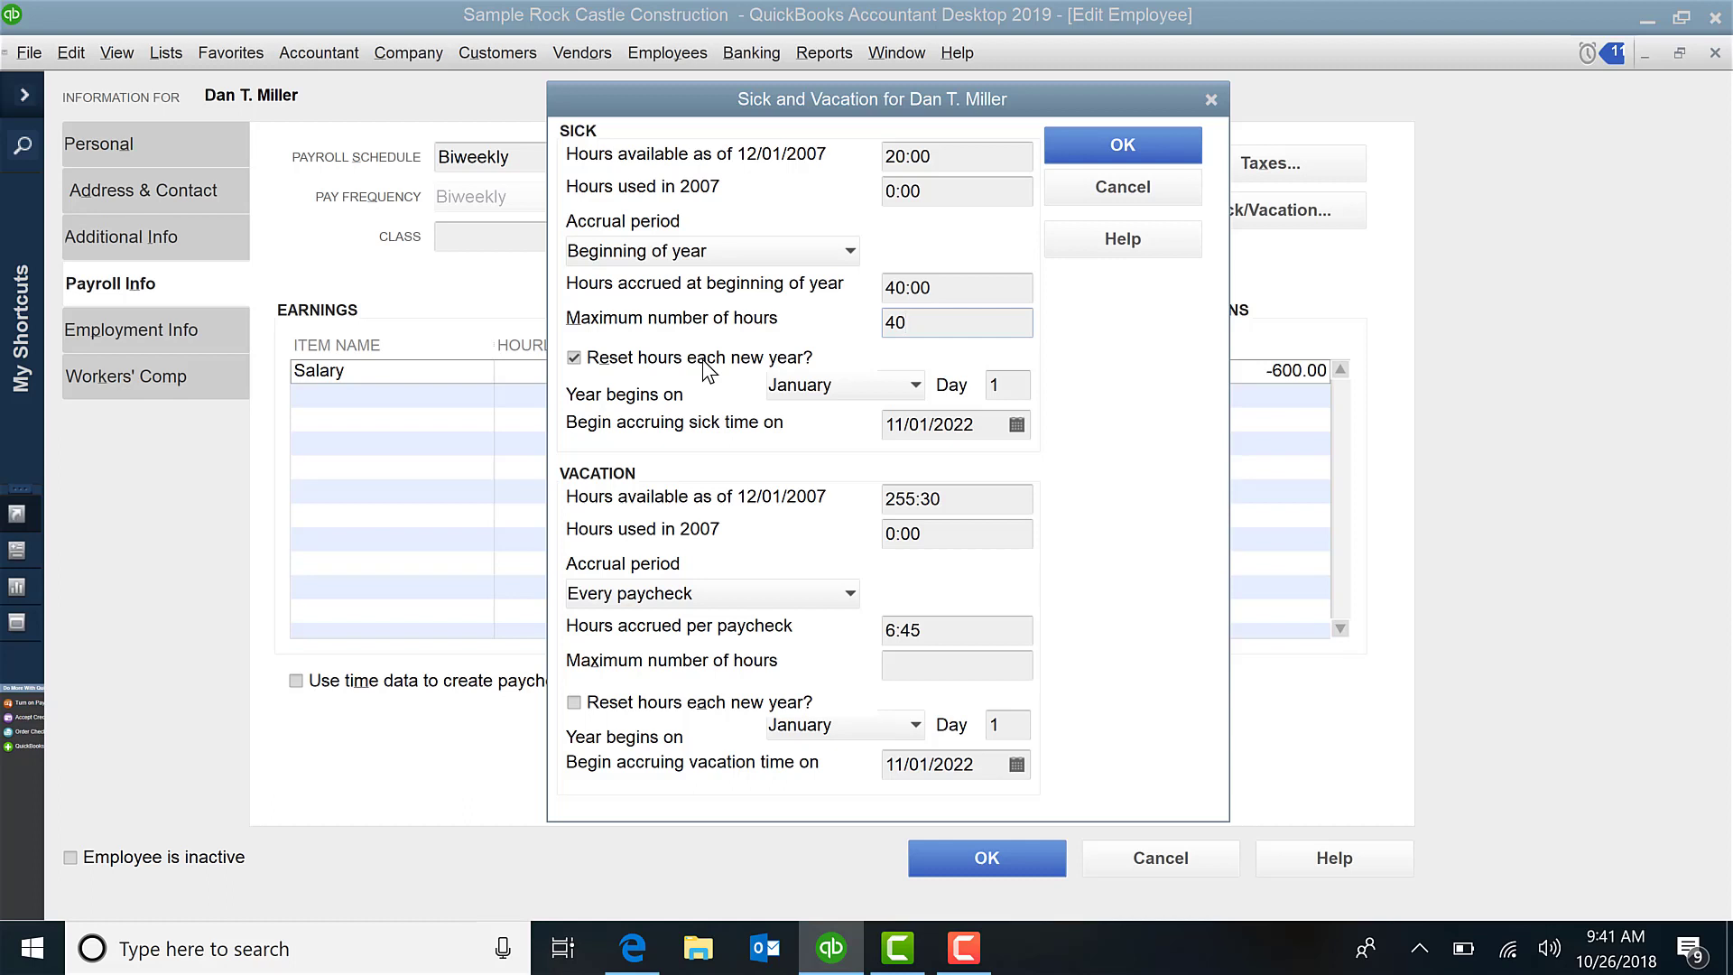
click(957, 321)
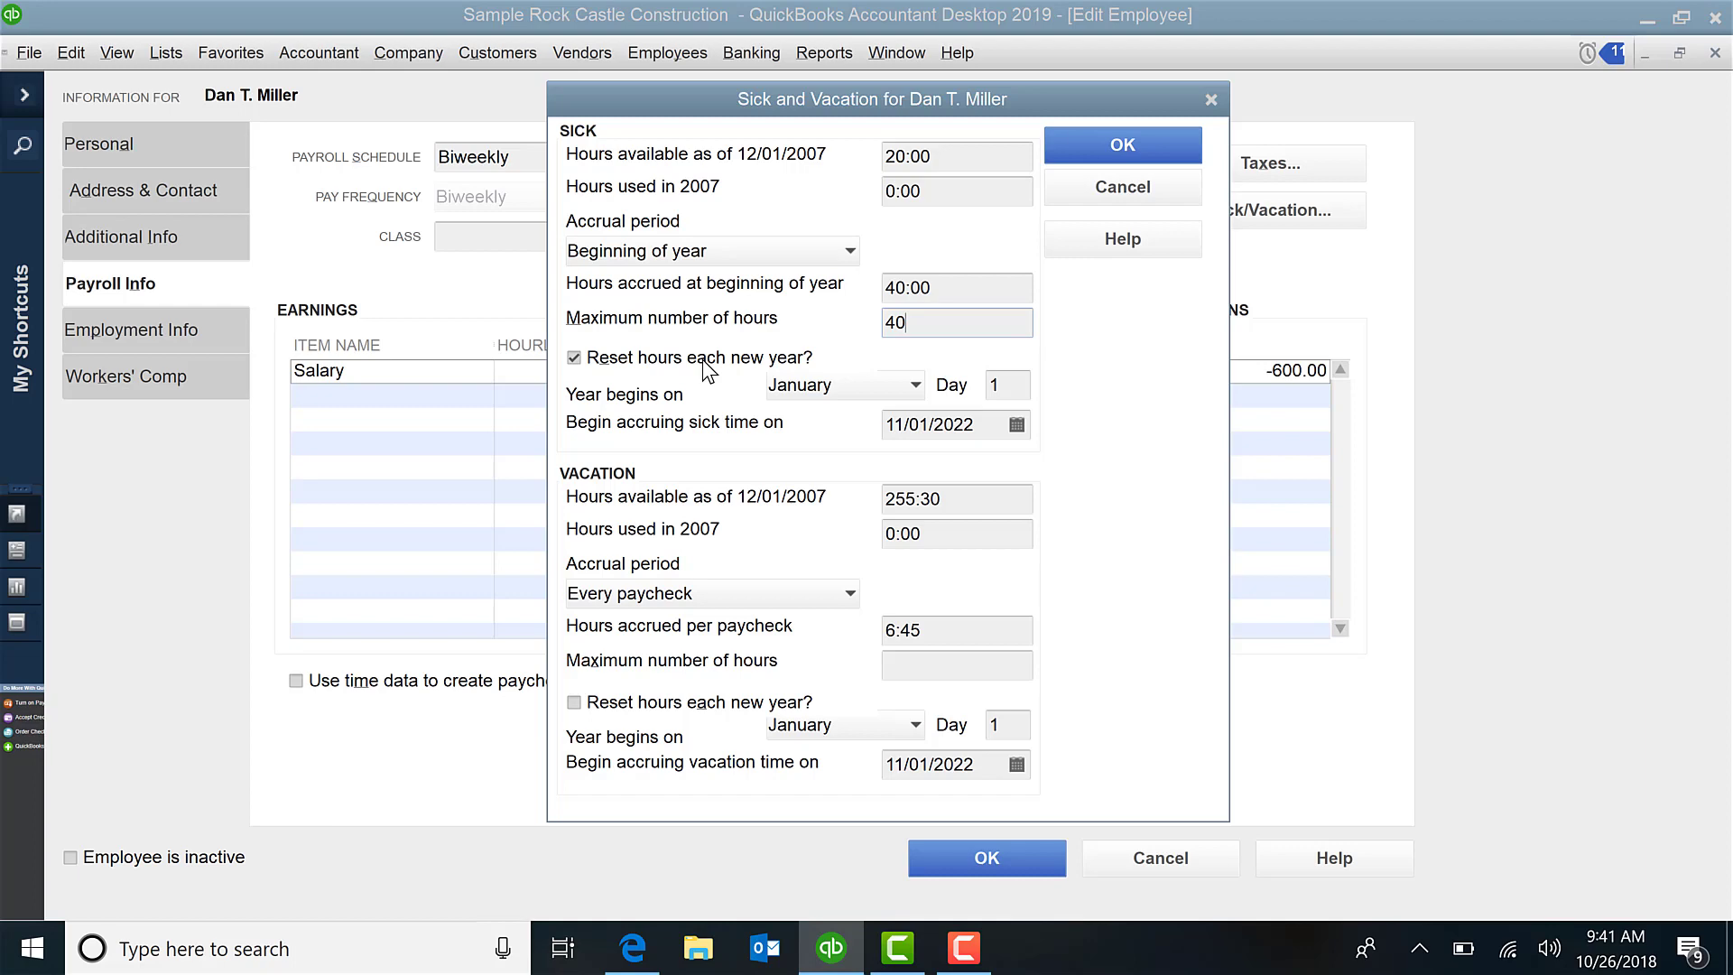
Step: Keep sick hours resetting each new year with the reset day set to 1
click(574, 358)
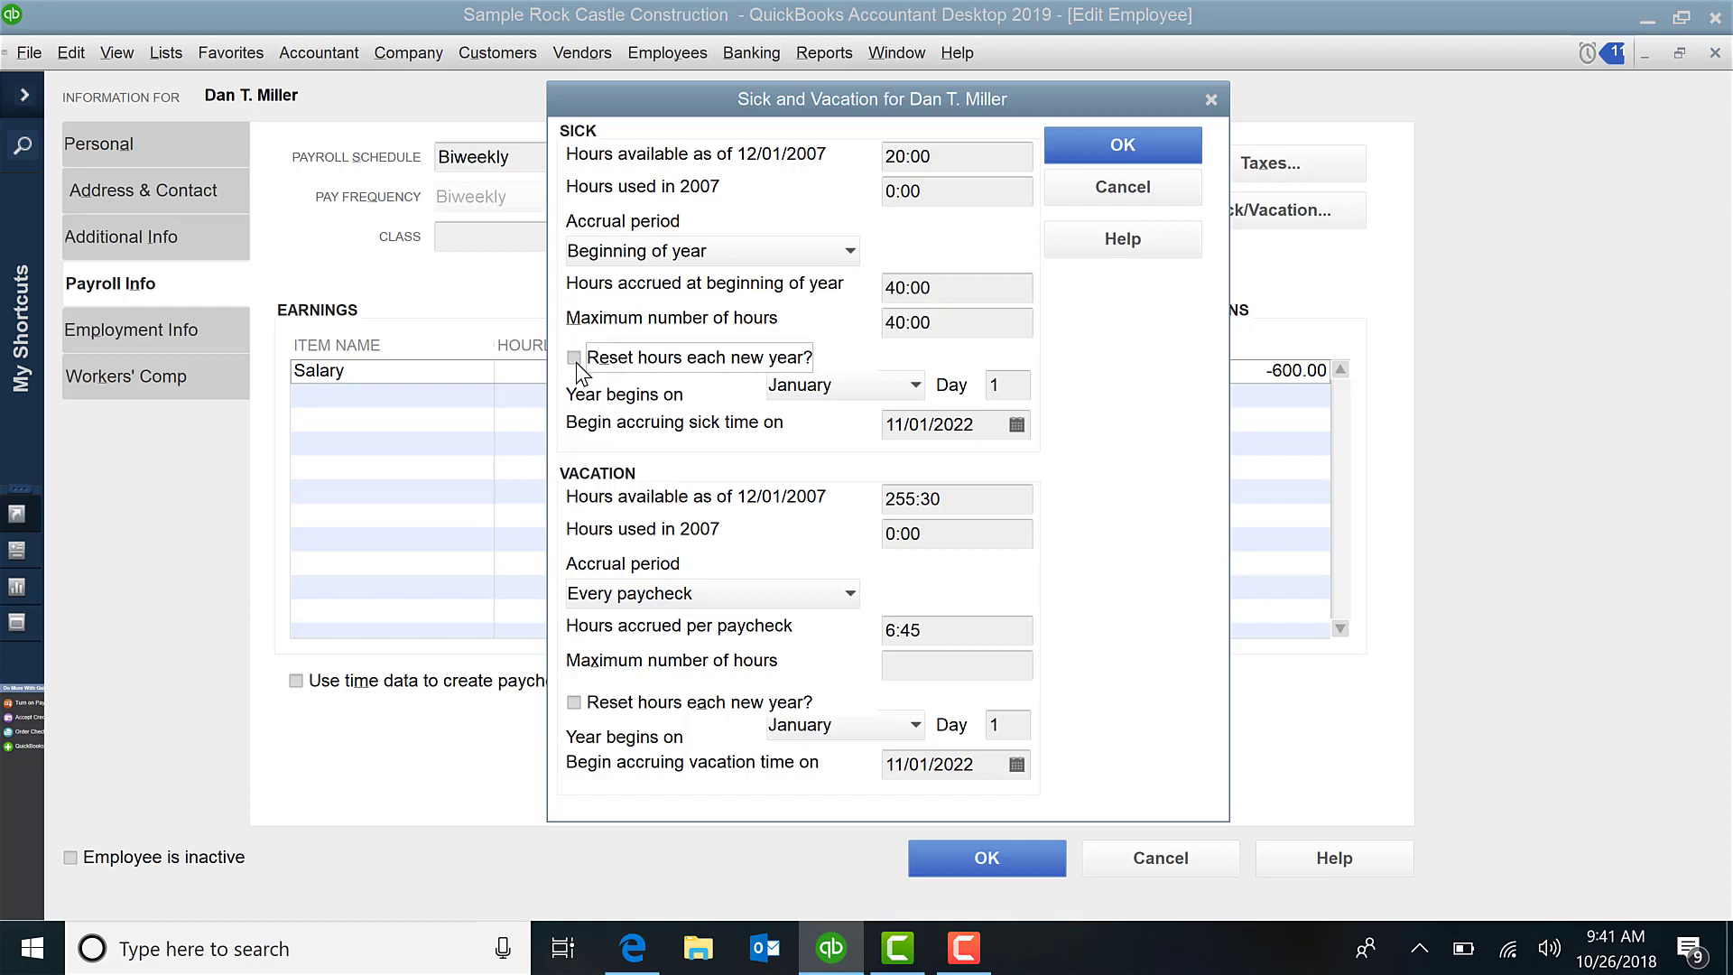
click(574, 357)
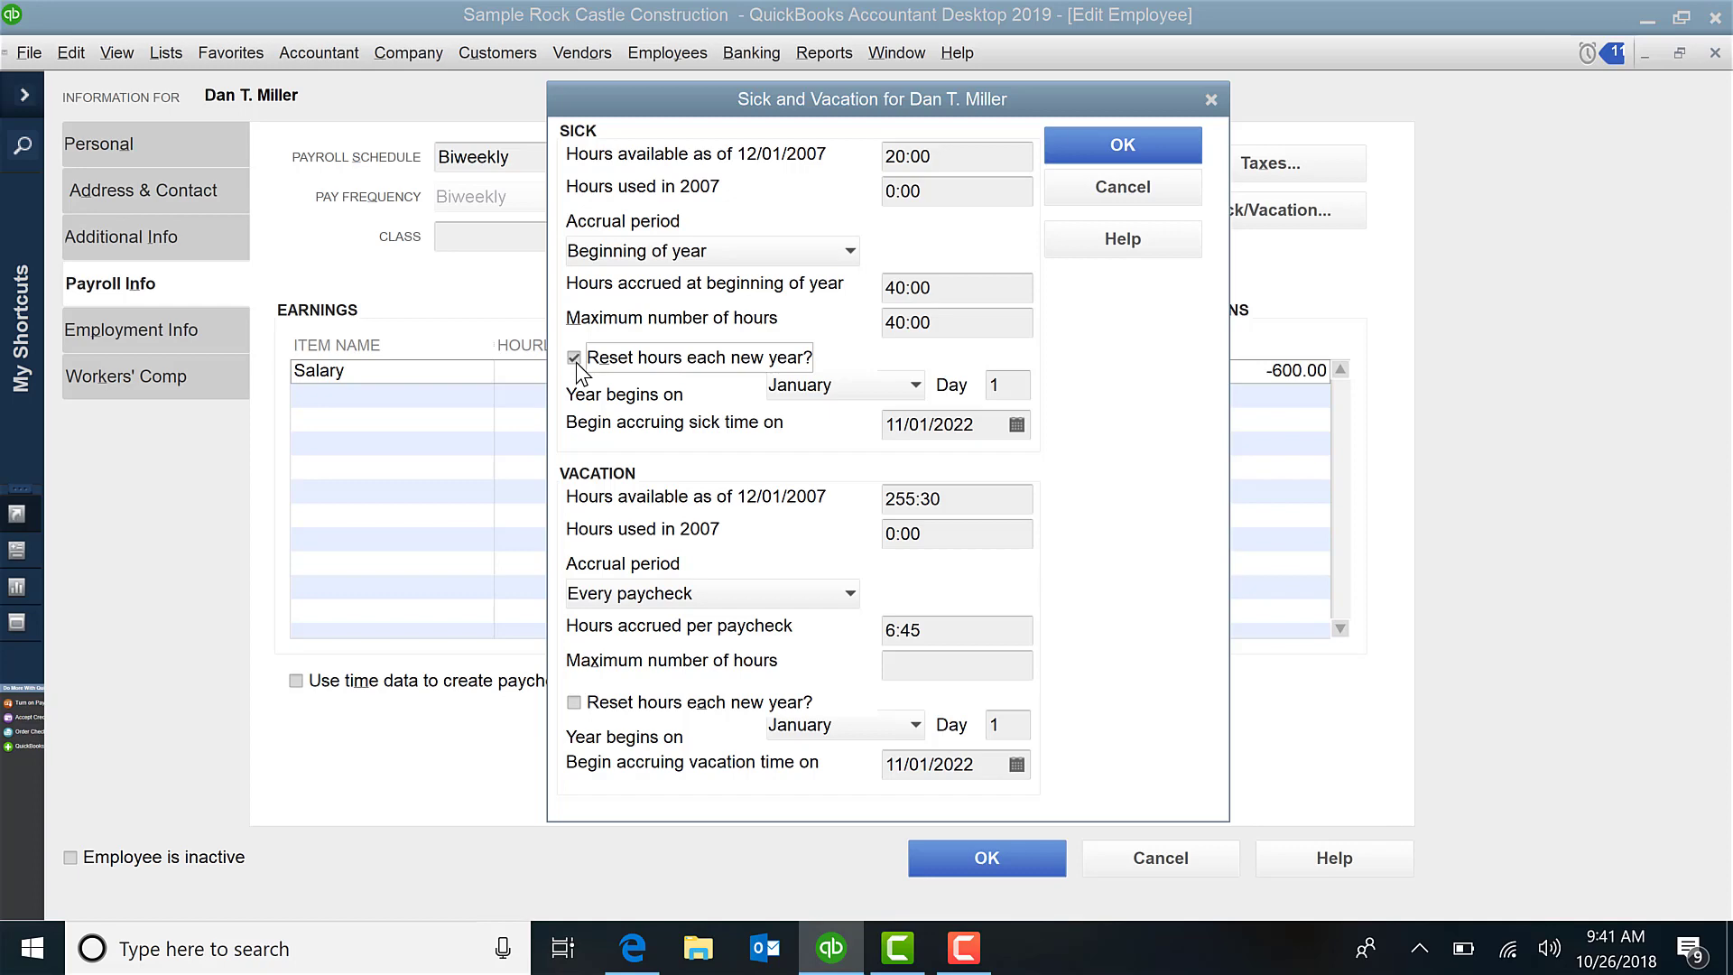
mouse_move(706, 415)
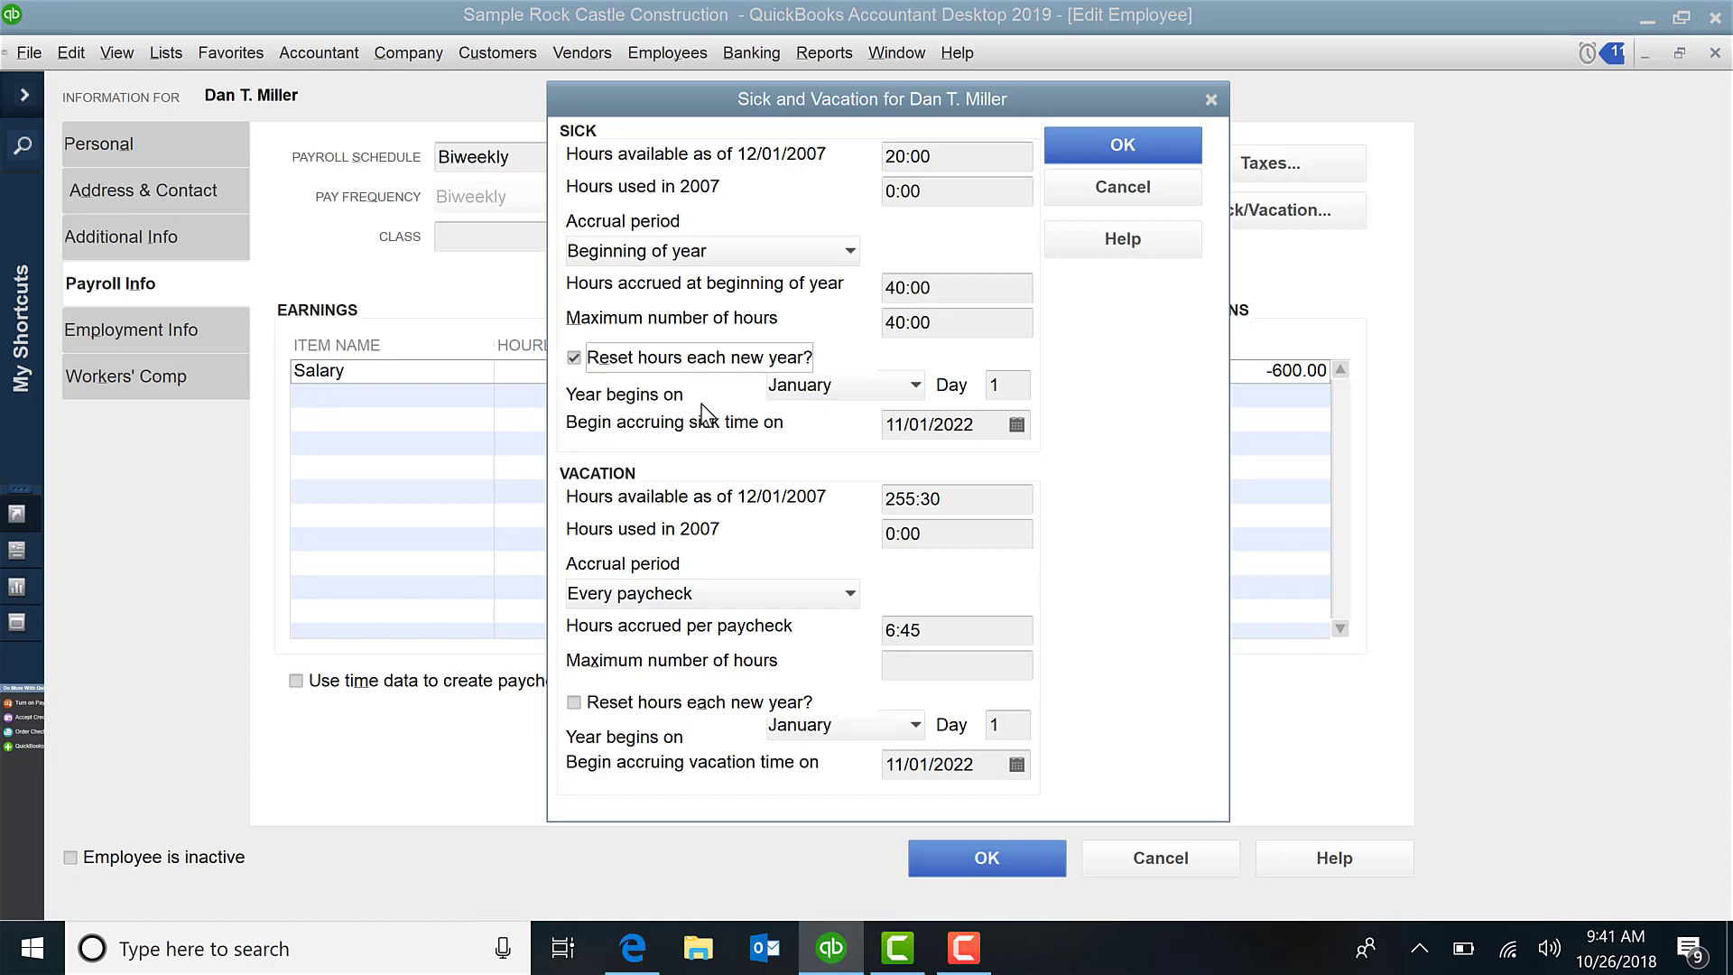
mouse_move(895, 397)
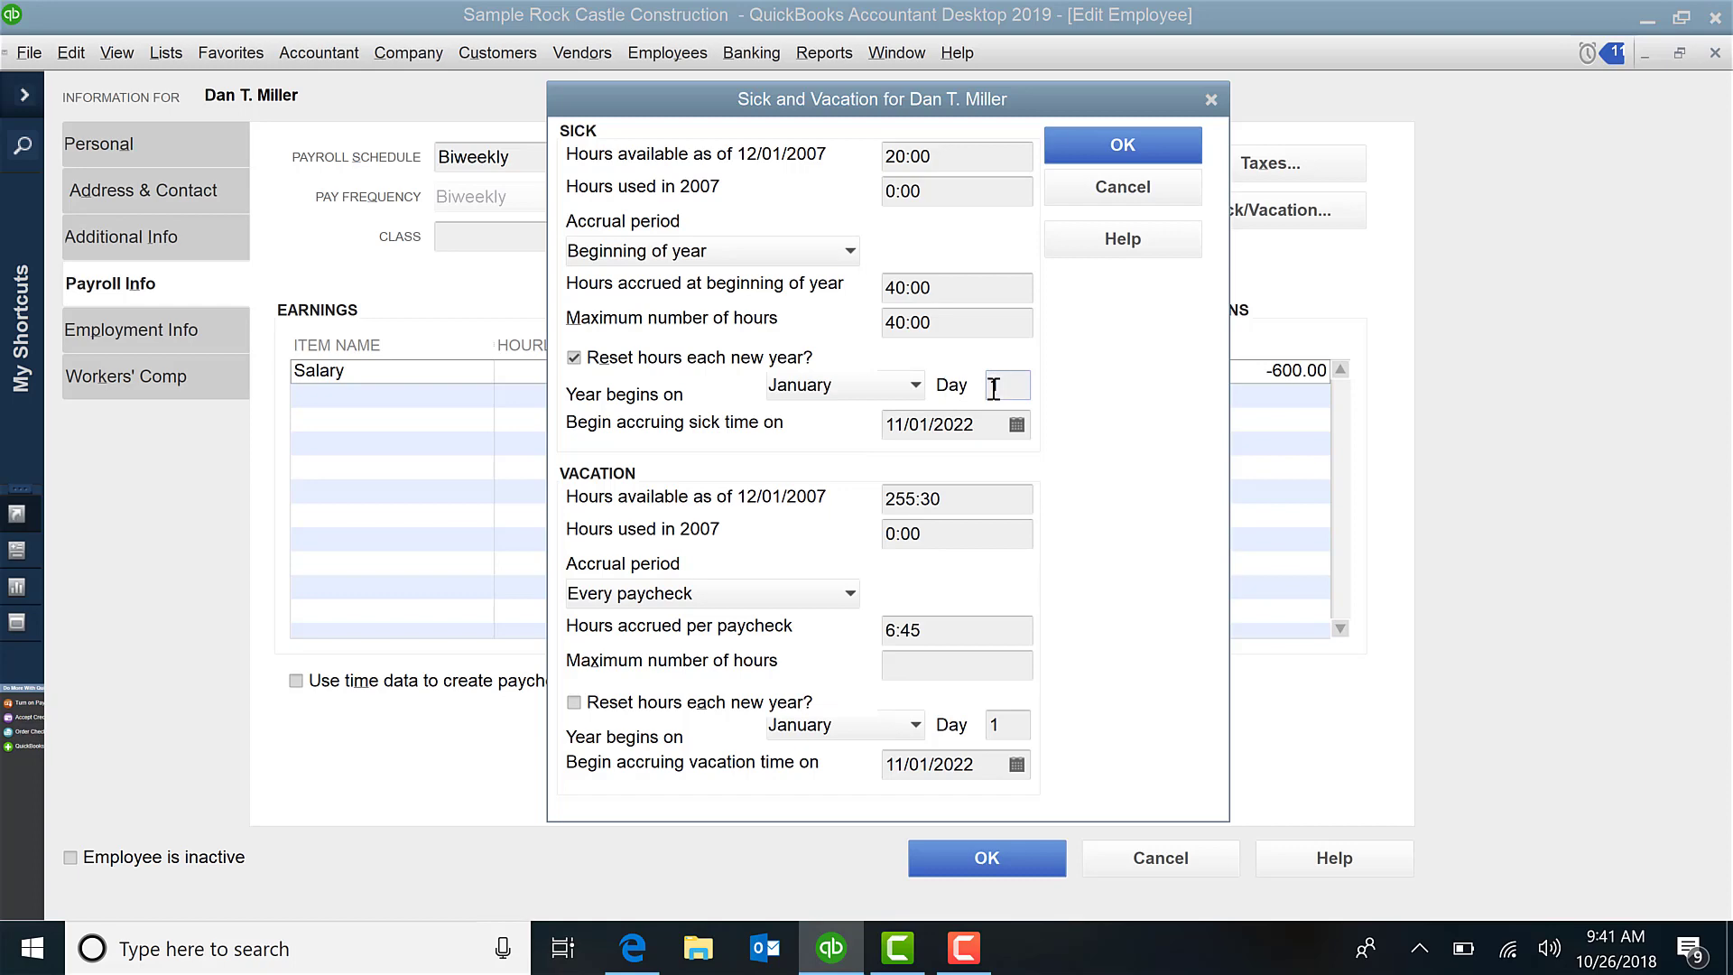
text(1)
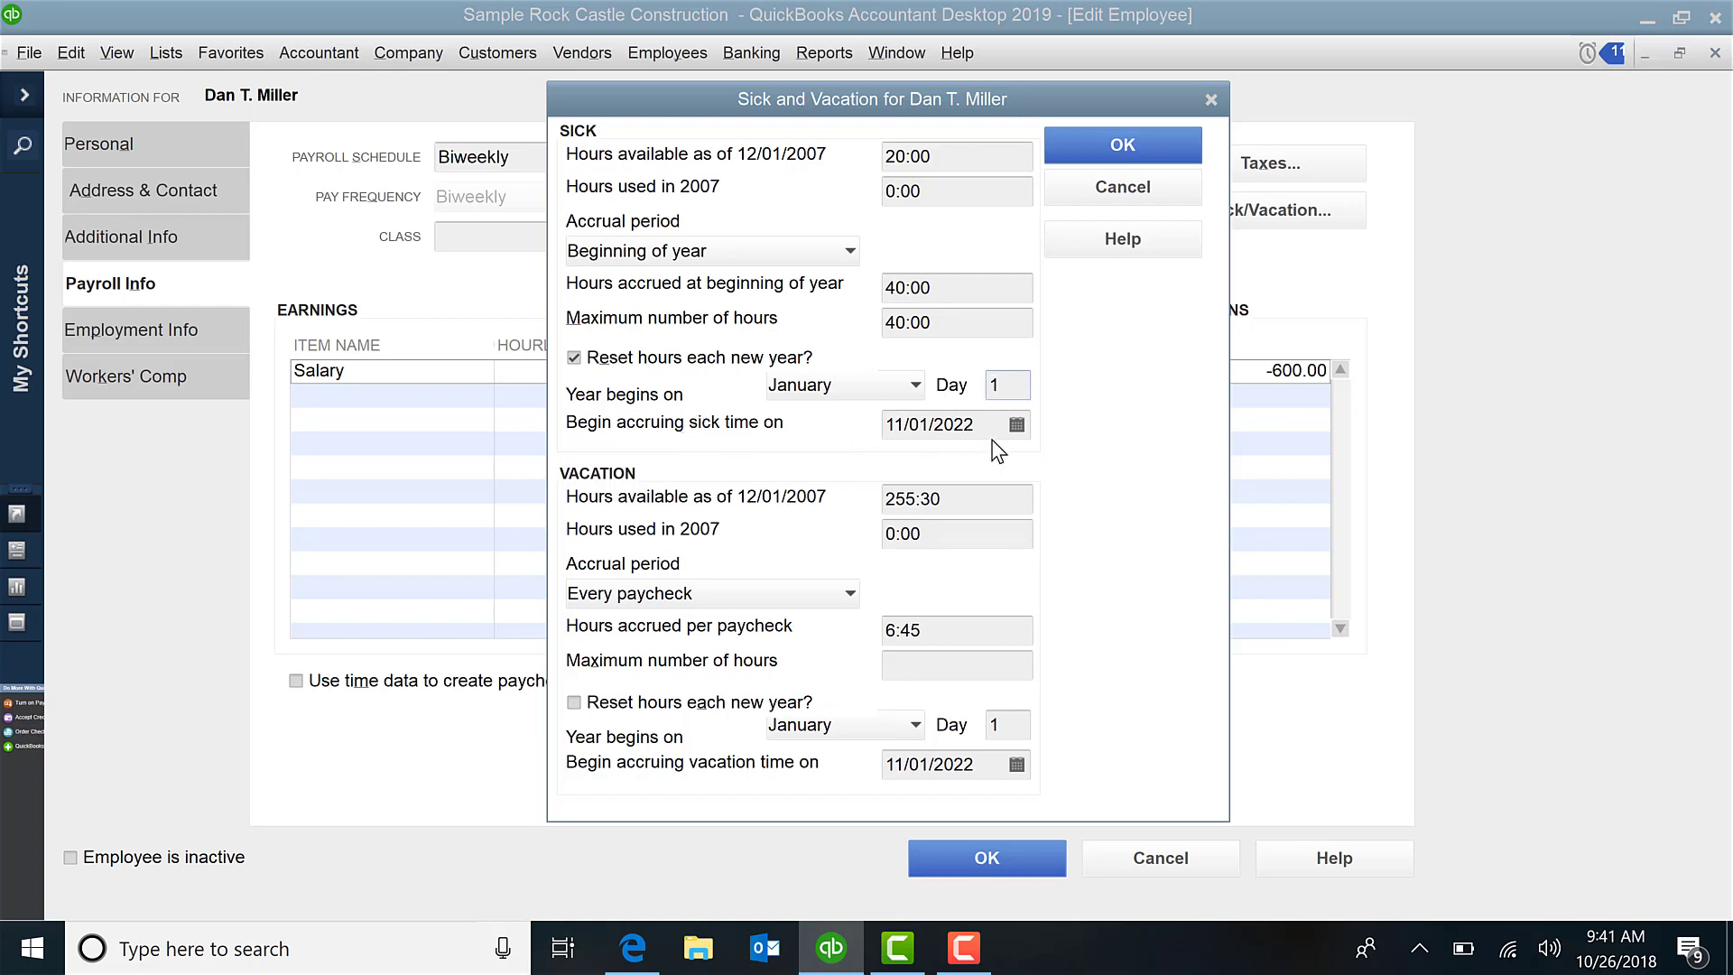
click(934, 424)
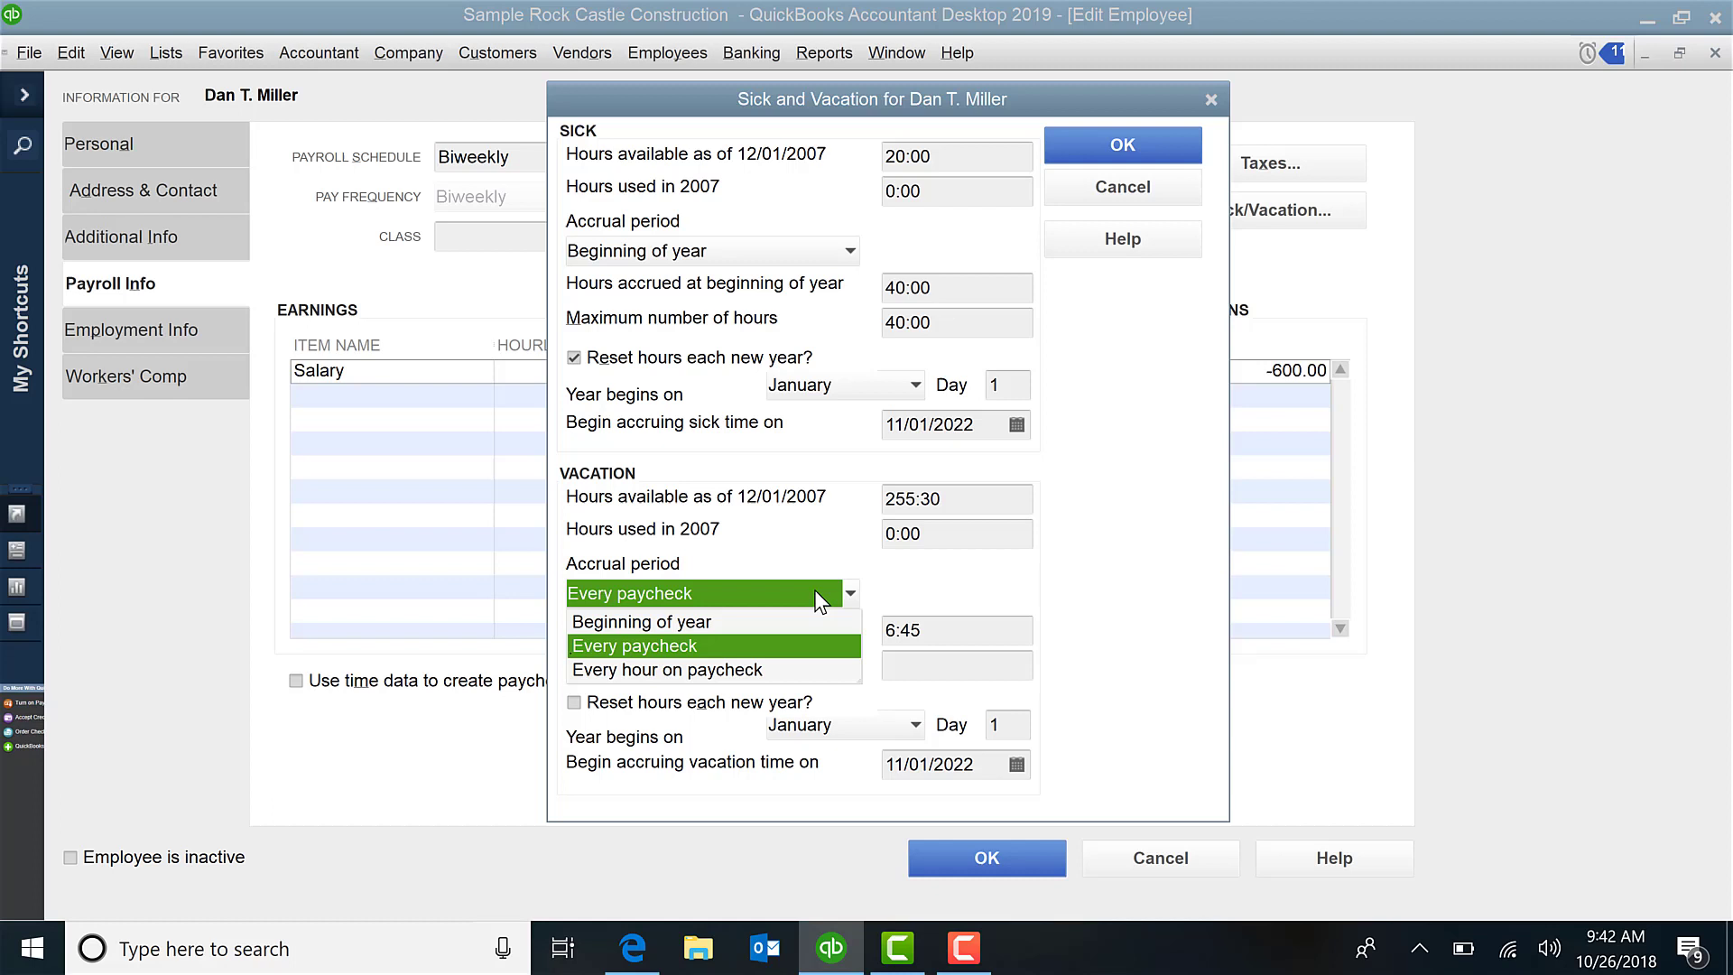
Step: Set Dan T. Miller's vacation accrual period to Beginning of year
click(634, 646)
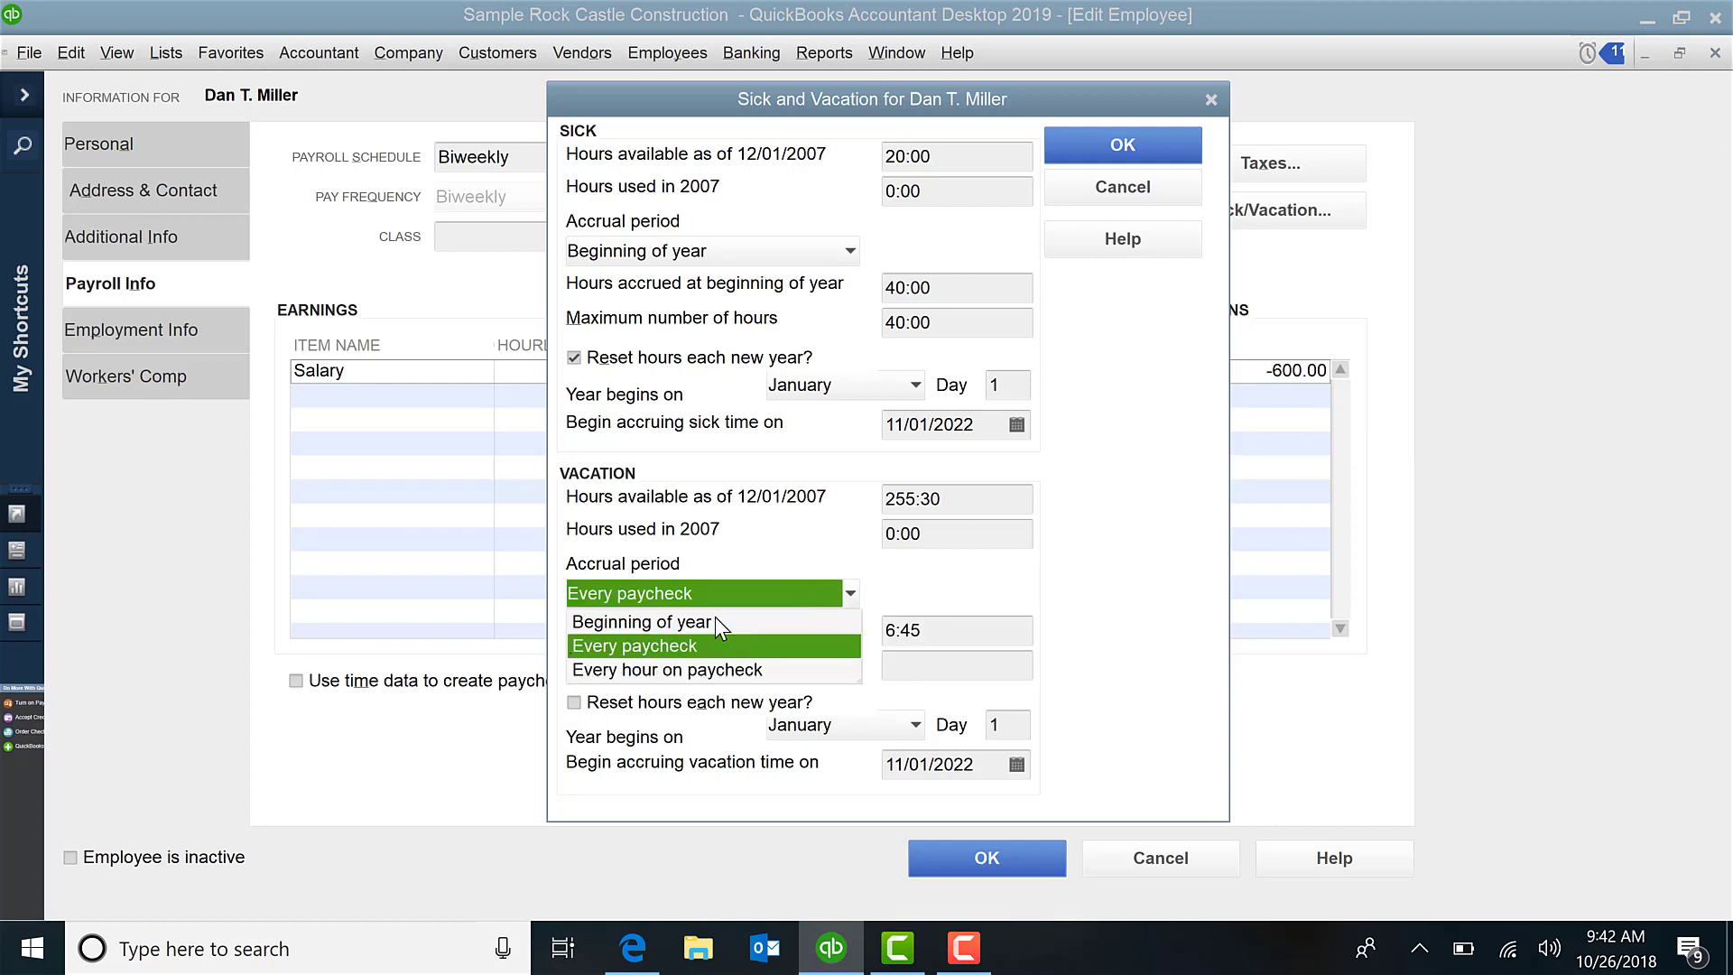
click(637, 621)
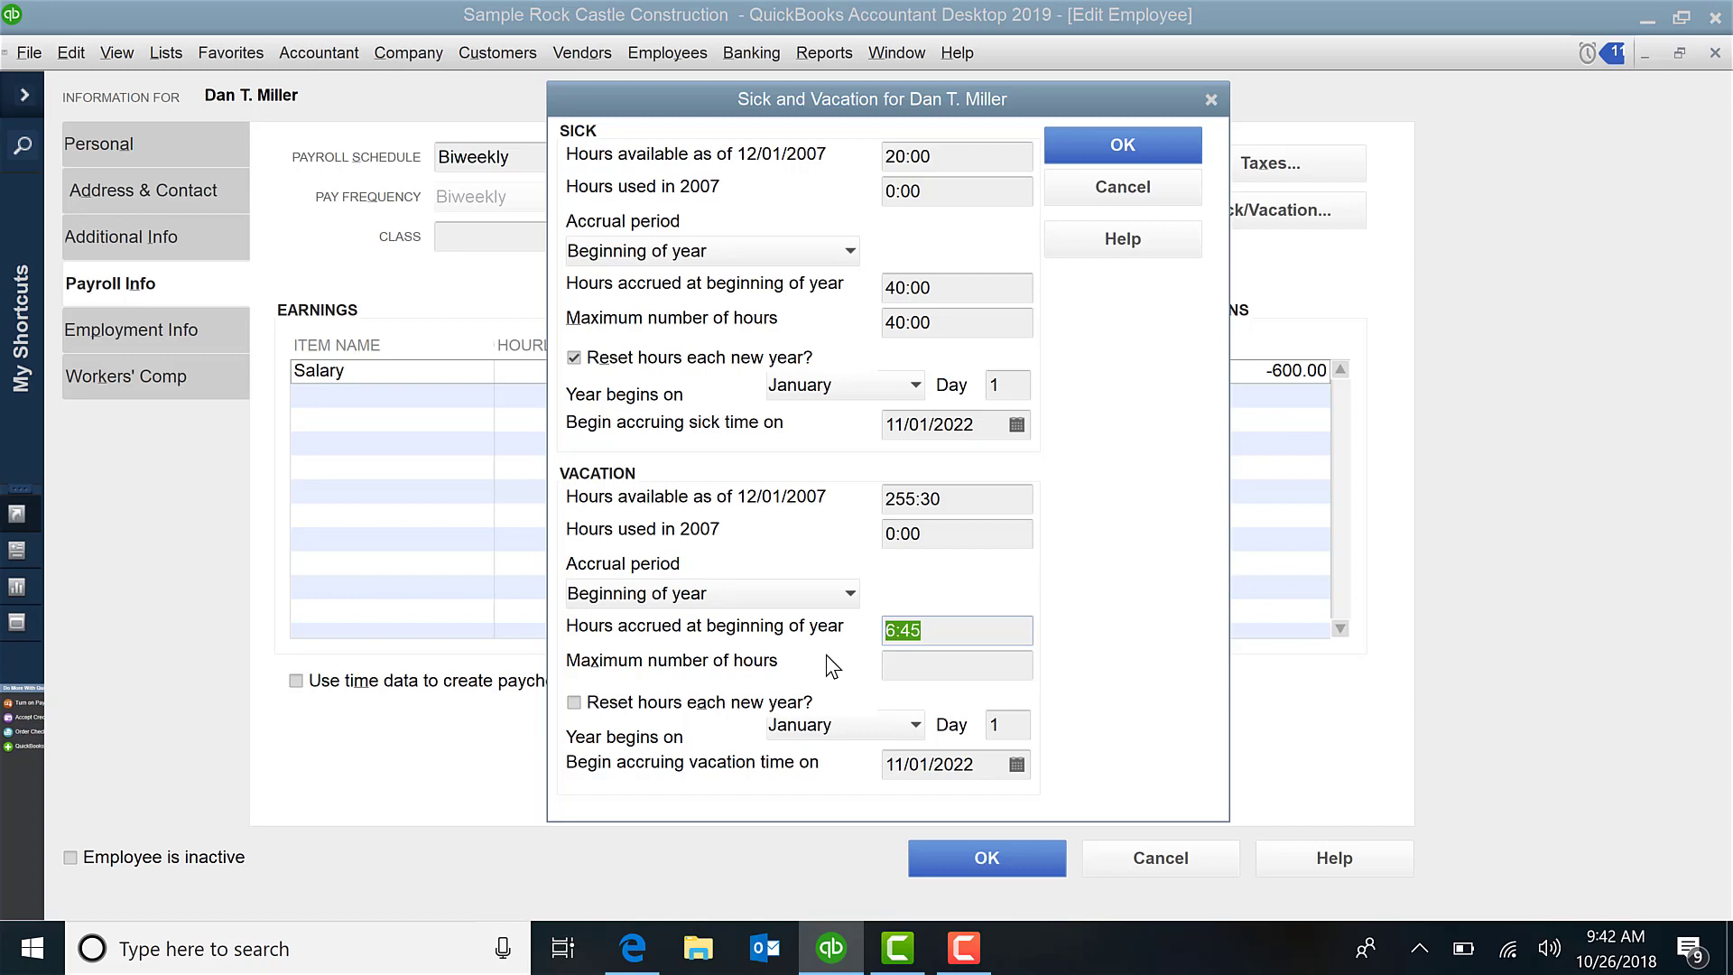
click(955, 665)
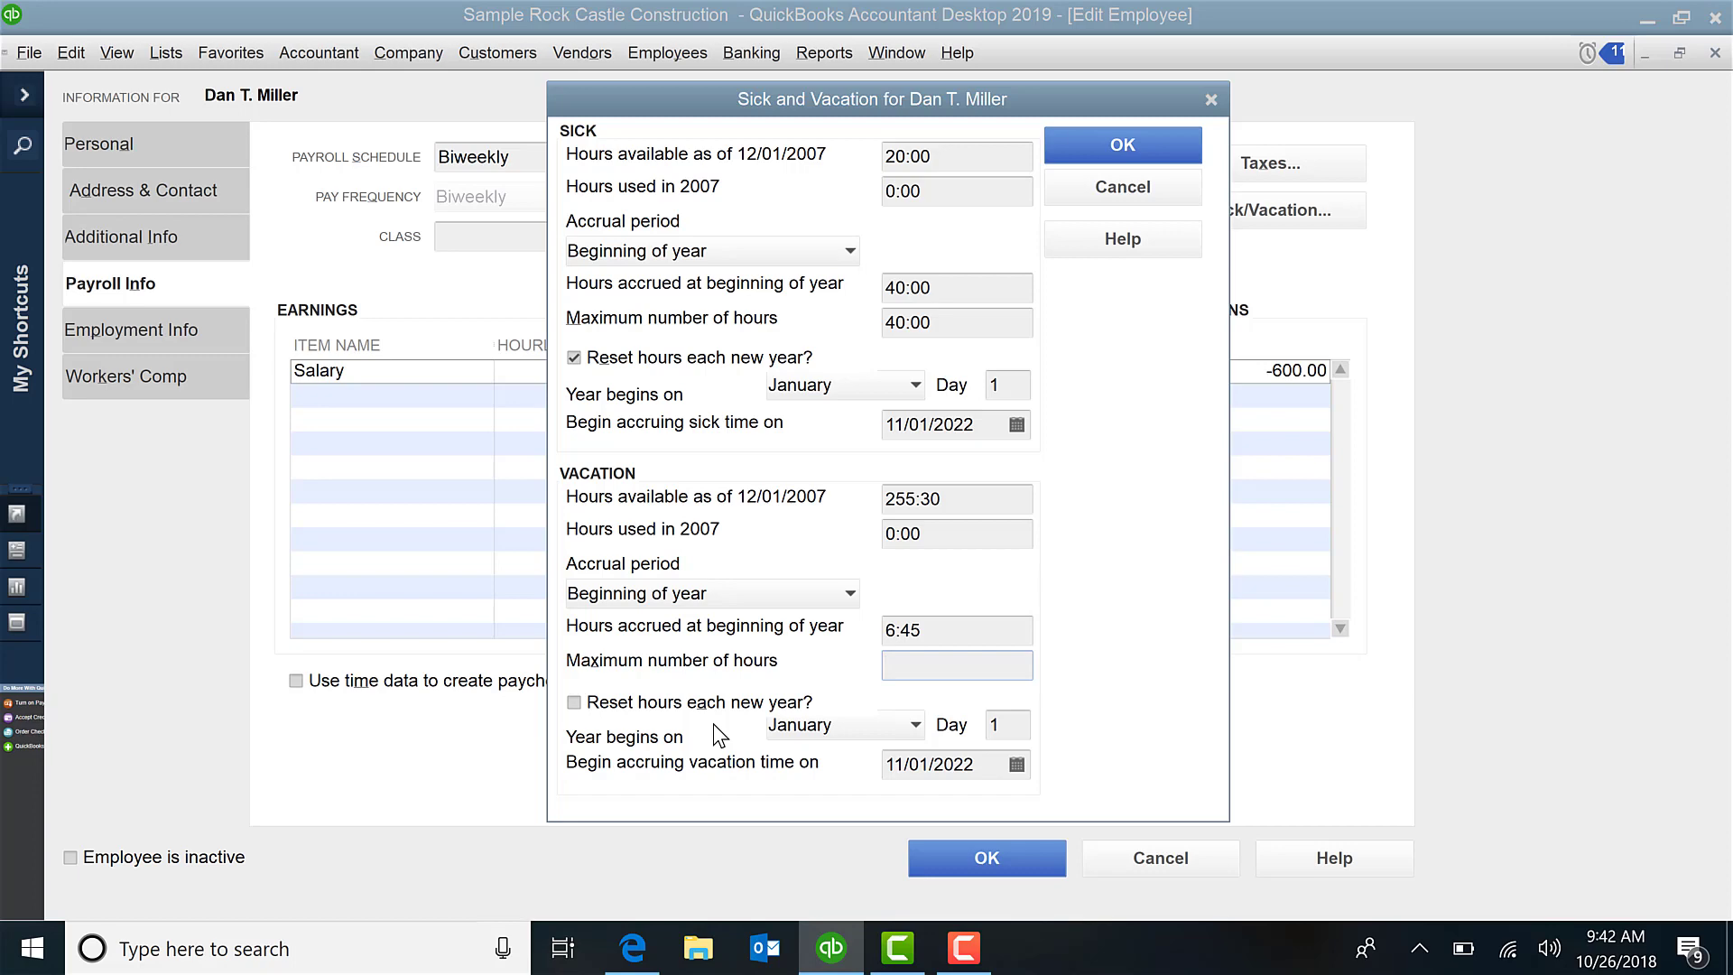
click(957, 664)
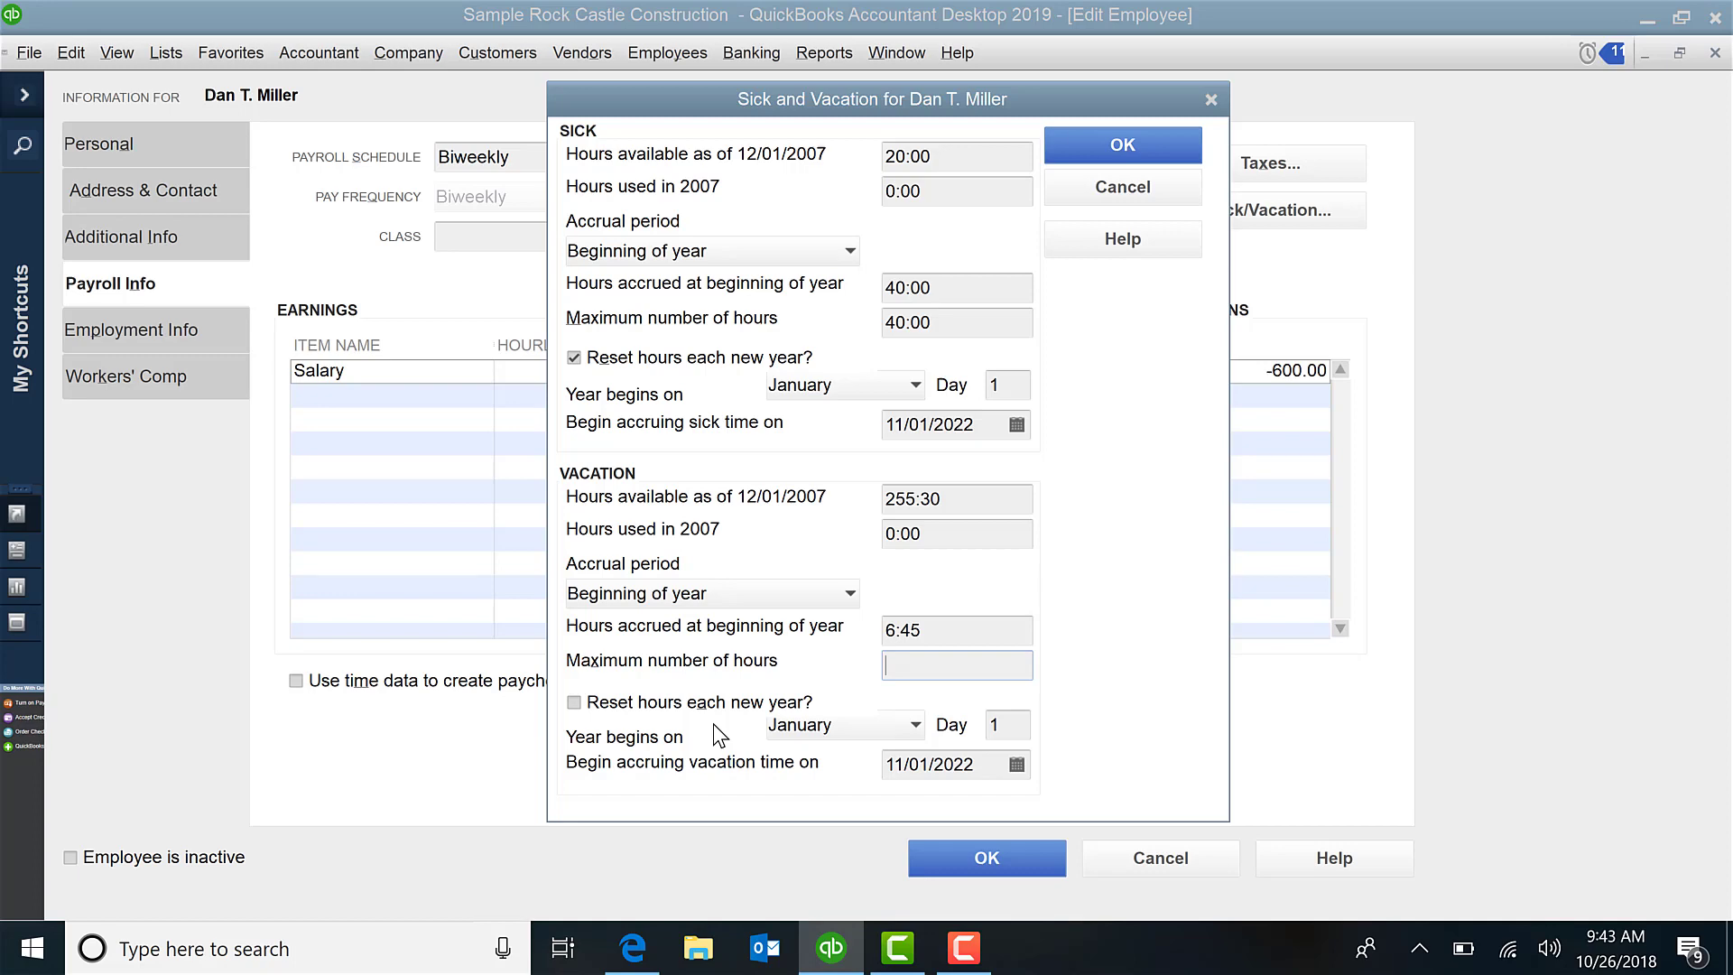
mouse_move(1015, 800)
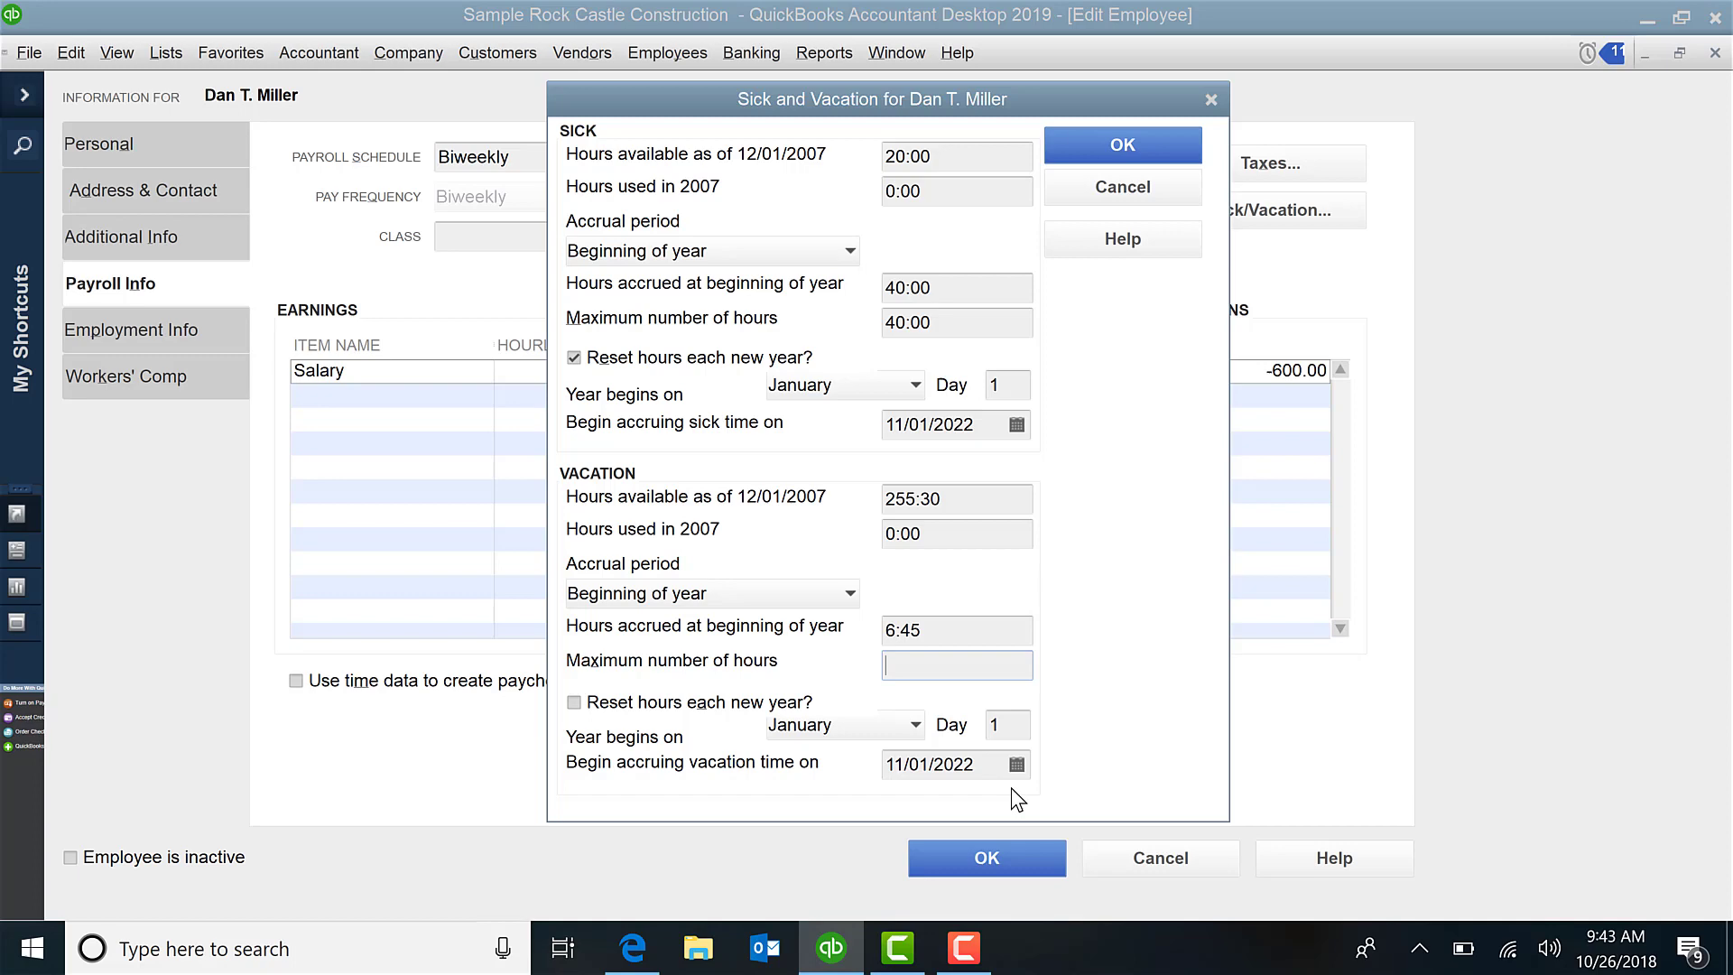